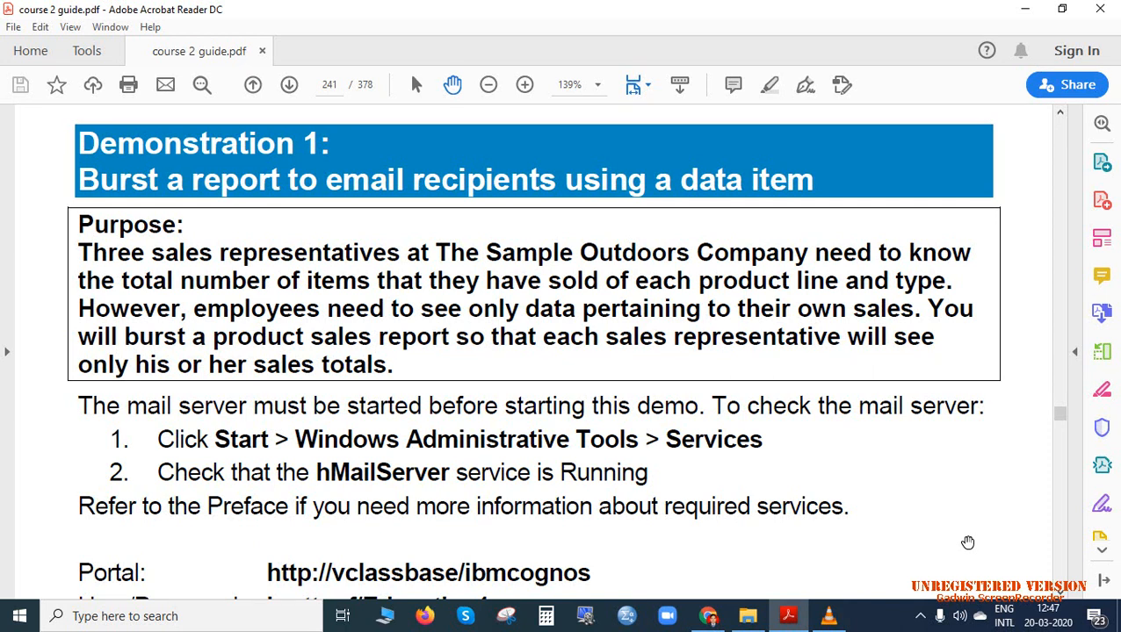
mouse_move(499, 172)
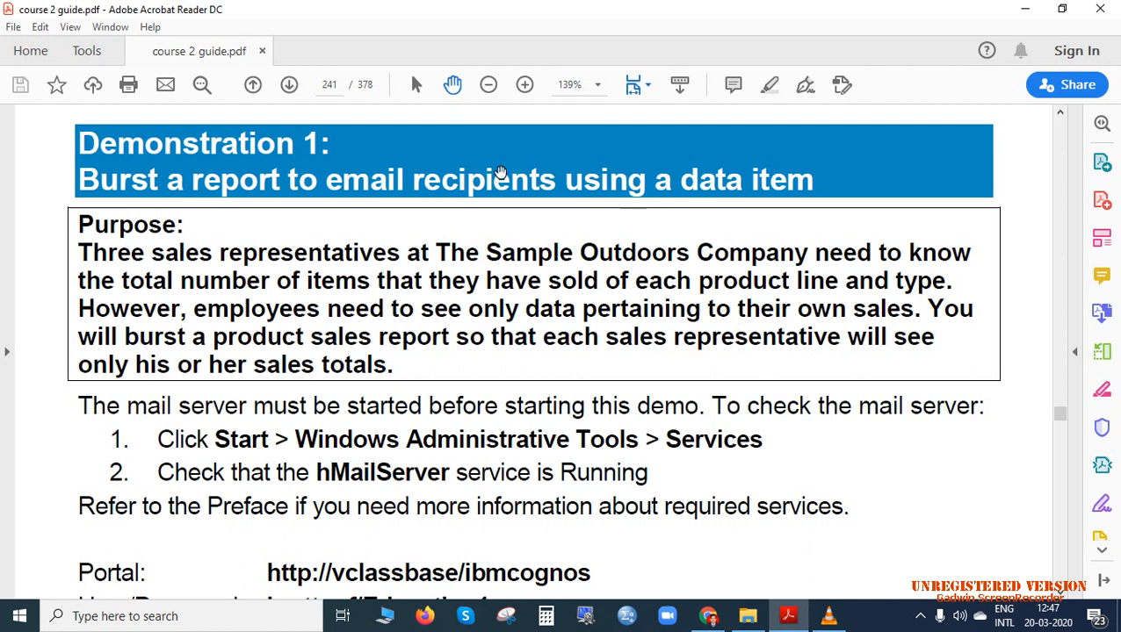
mouse_move(538, 225)
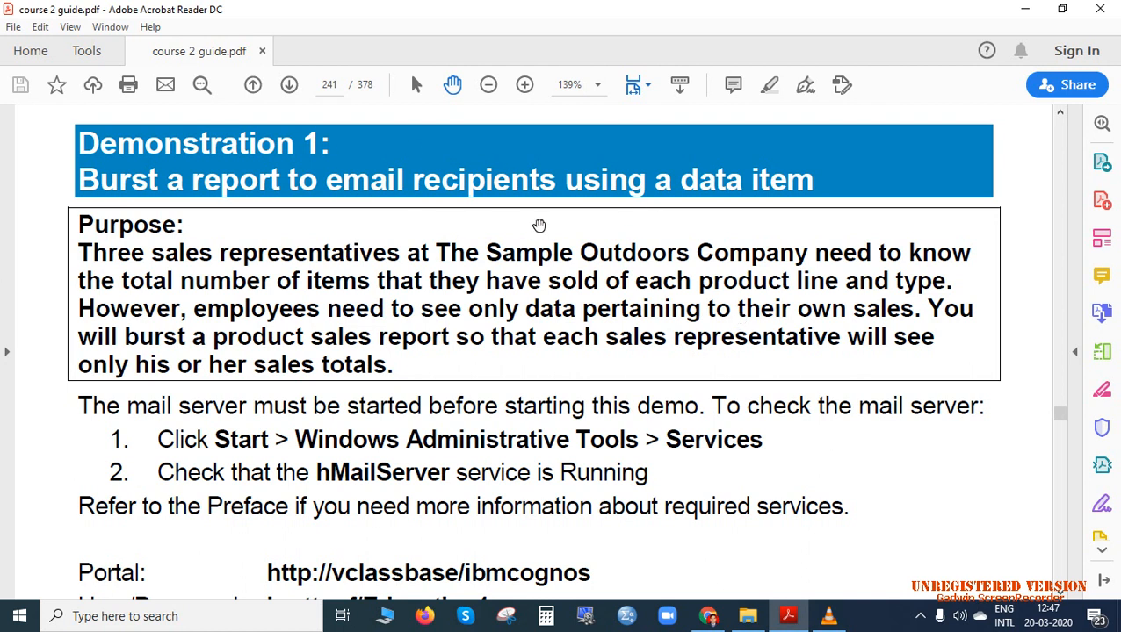
mouse_move(777, 209)
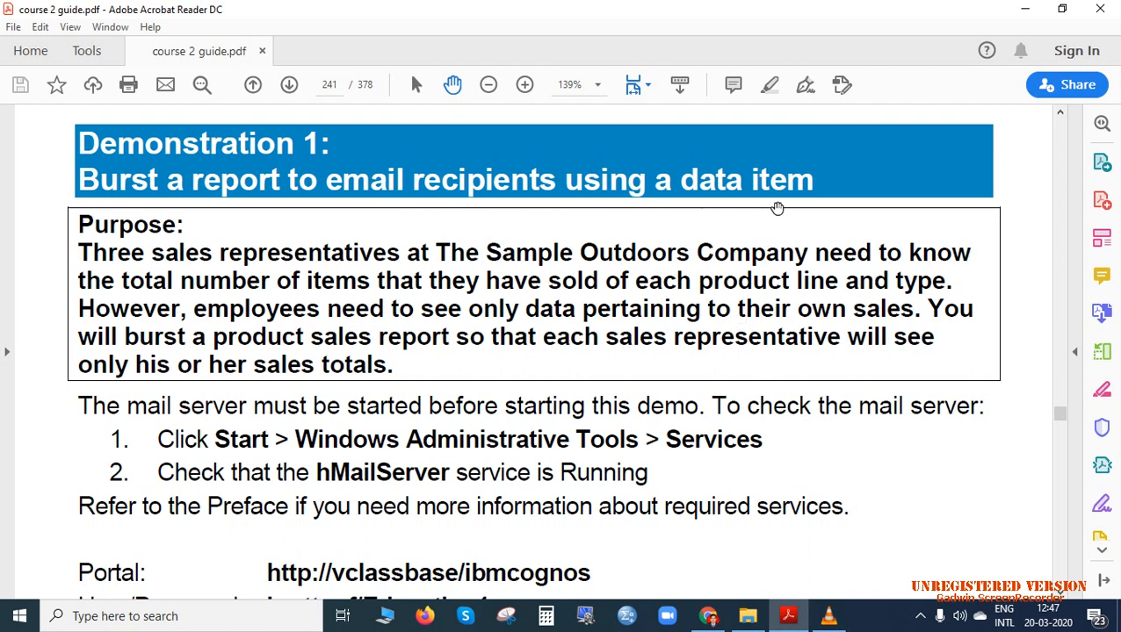
mouse_move(698, 608)
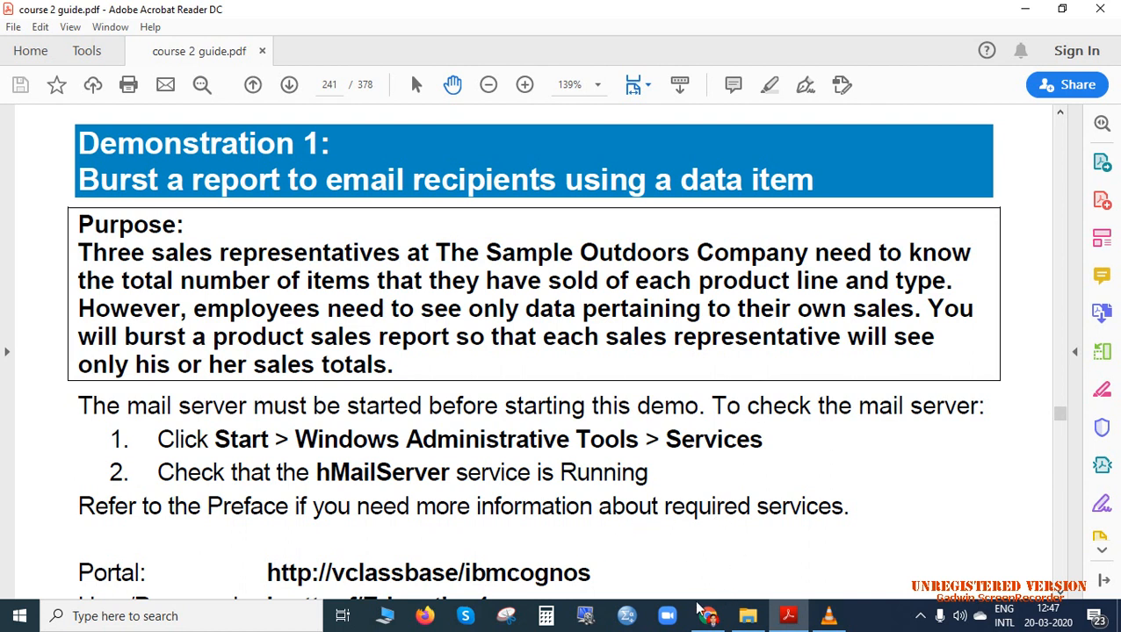
Create a new report in Cognos from the Blank template
left_click(706, 615)
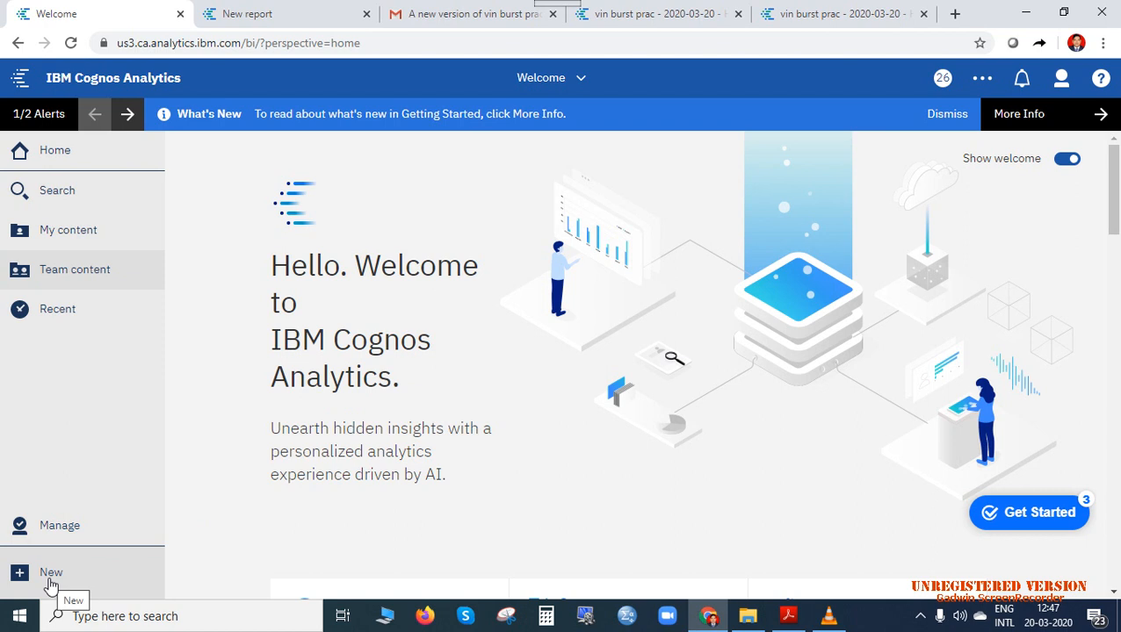
left_click(51, 573)
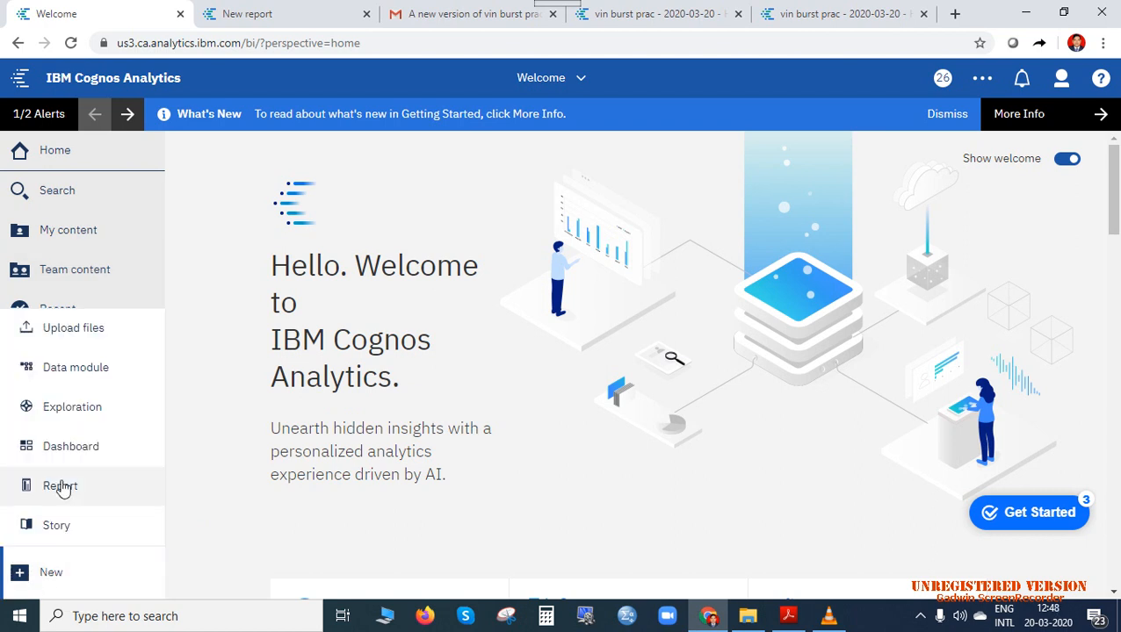
left_click(59, 485)
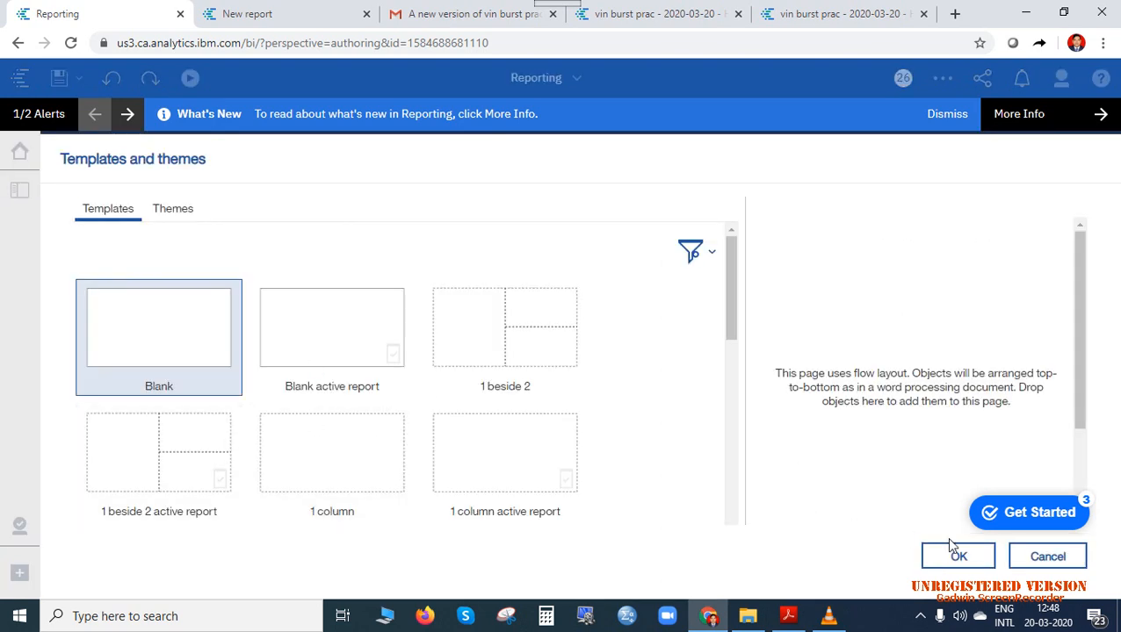
left_click(957, 556)
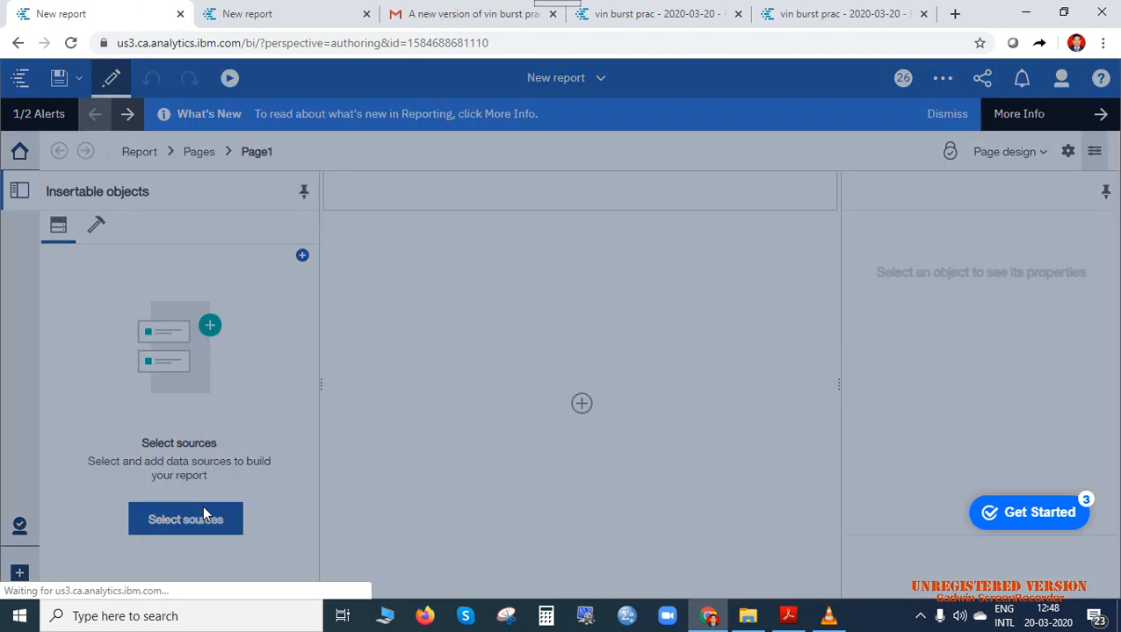
Attach the Sample data module from Team content > Samples as the report's data source
left_click(186, 520)
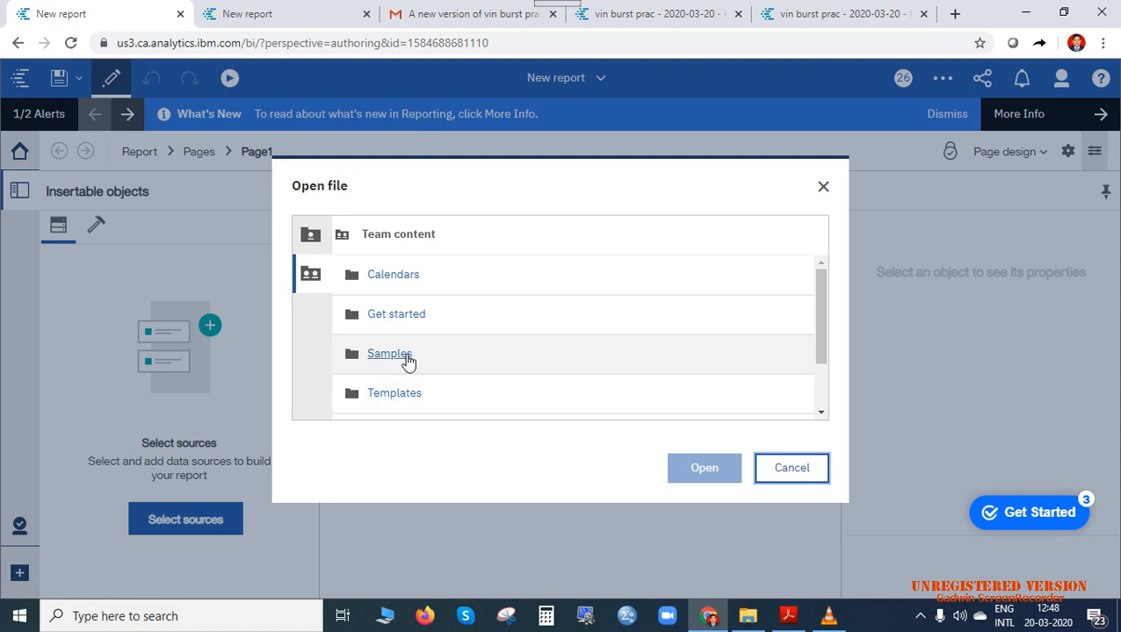
left_click(390, 353)
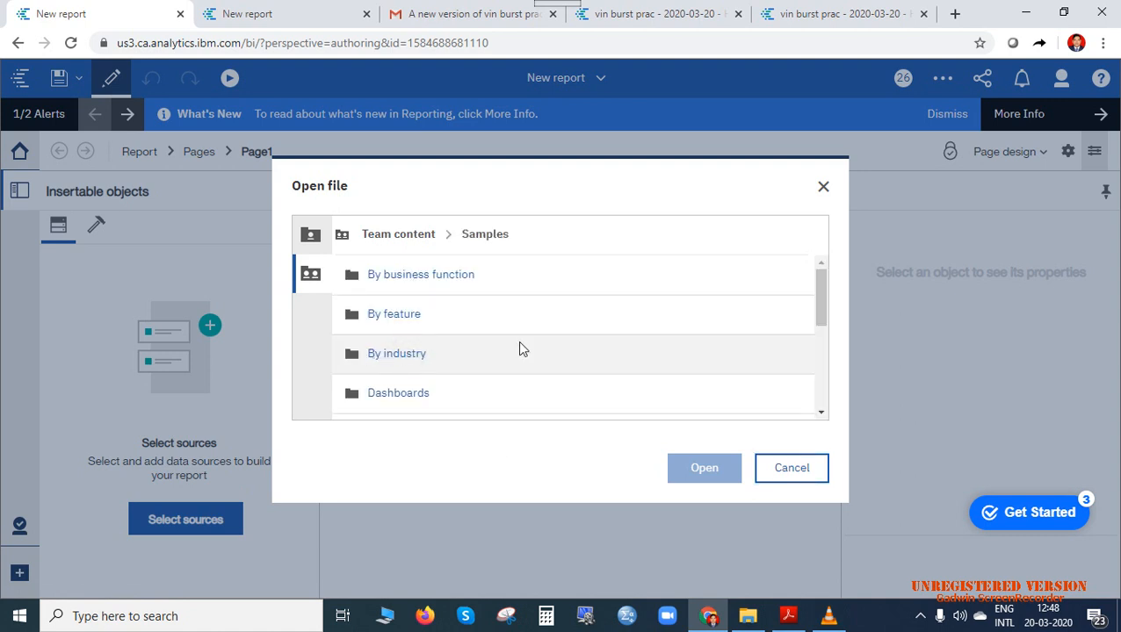
double_click(397, 353)
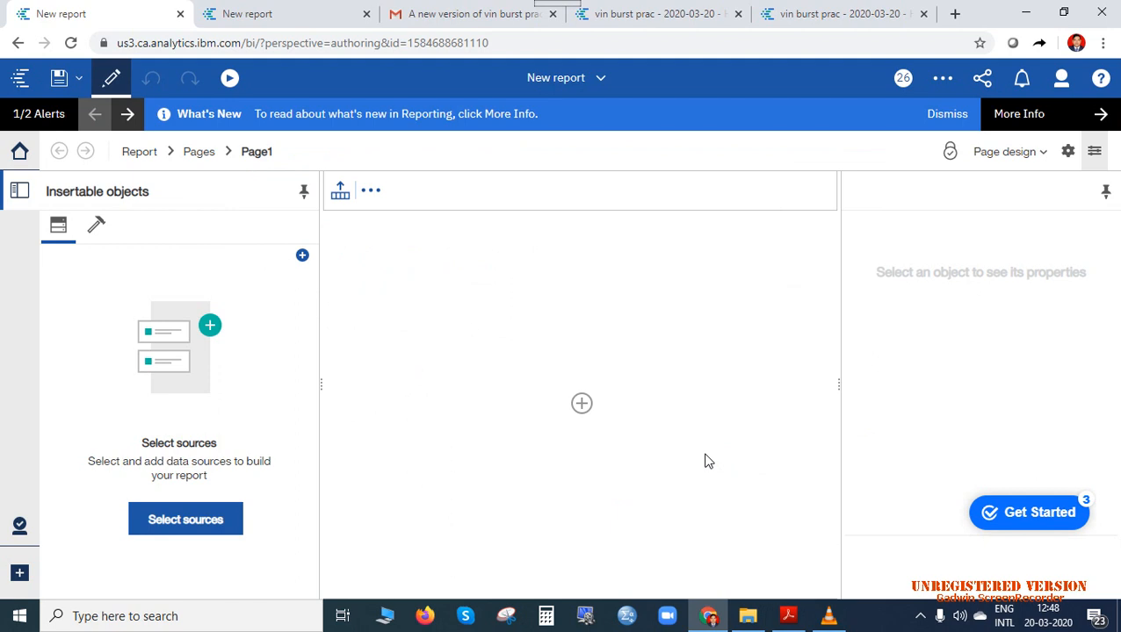
left_click(187, 520)
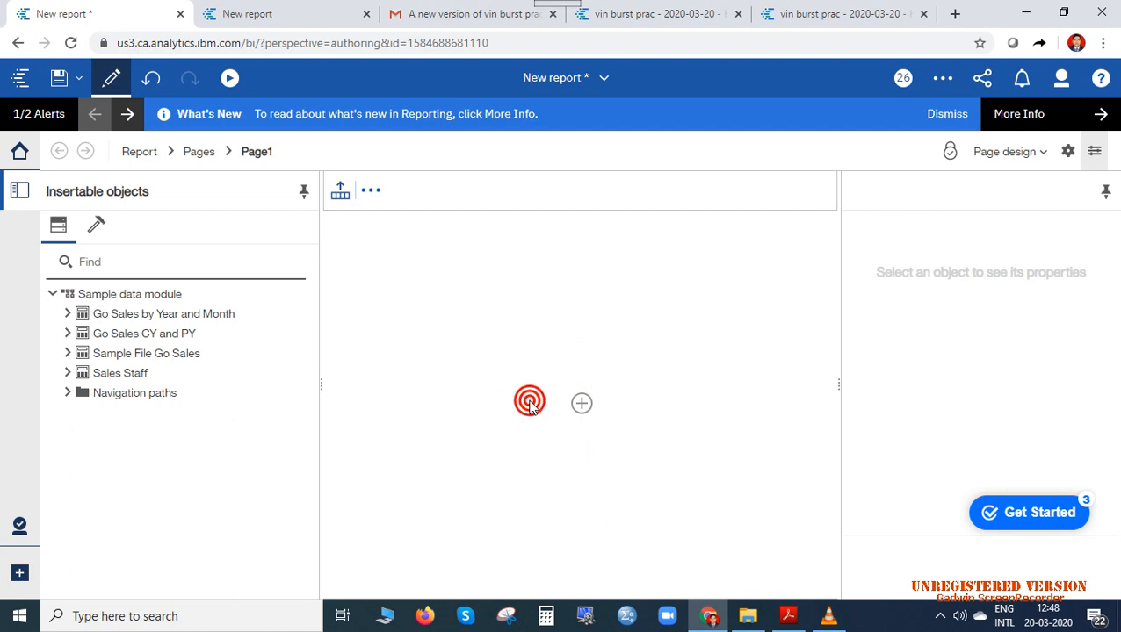
Insert a List of Sales Staff with Staff name, City, Country and Manager columns
left_click(531, 403)
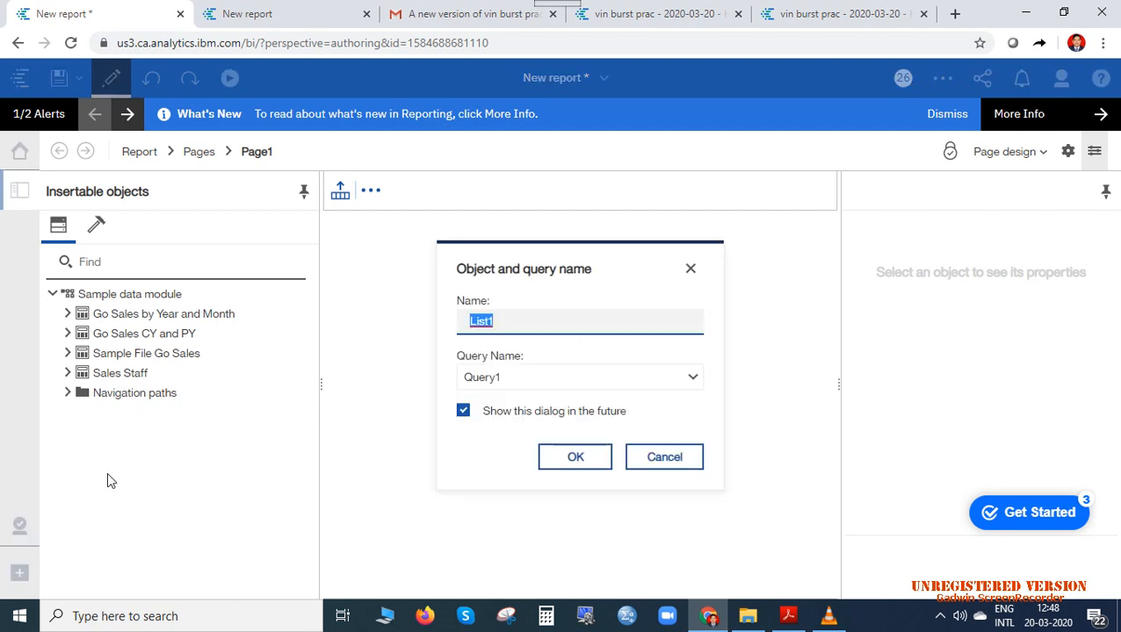
left_click(575, 456)
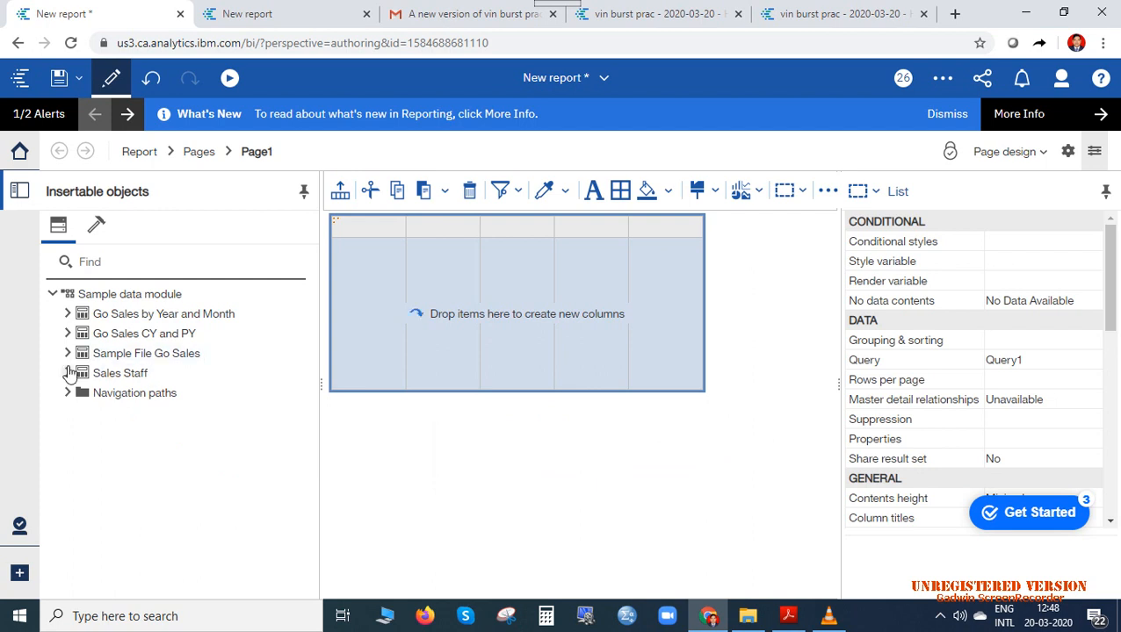
left_click(67, 373)
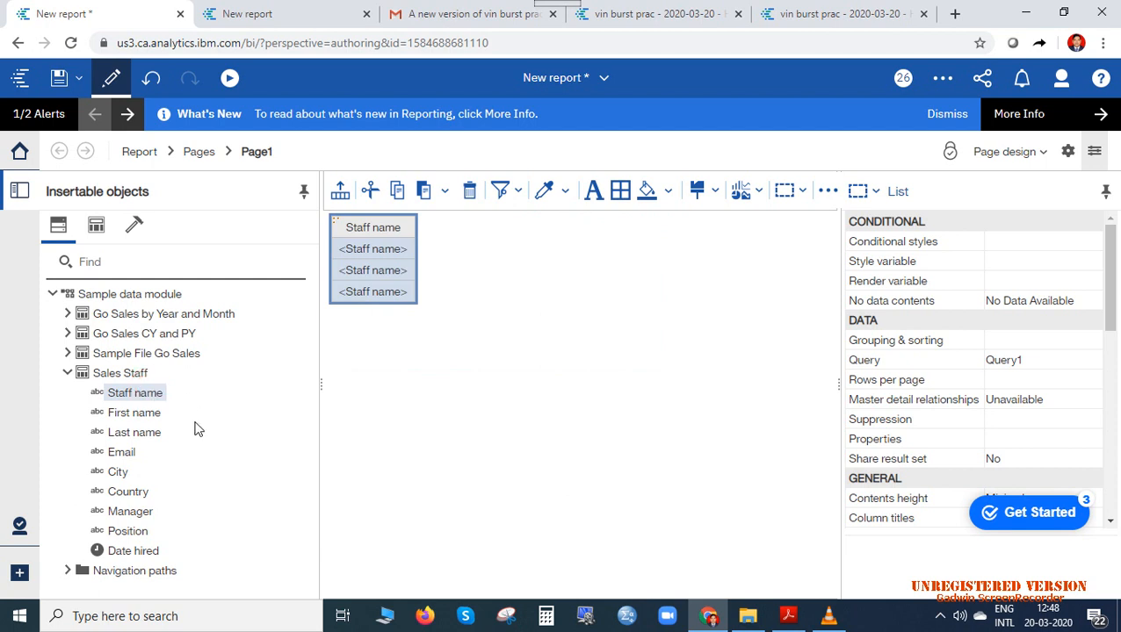
mouse_move(121, 452)
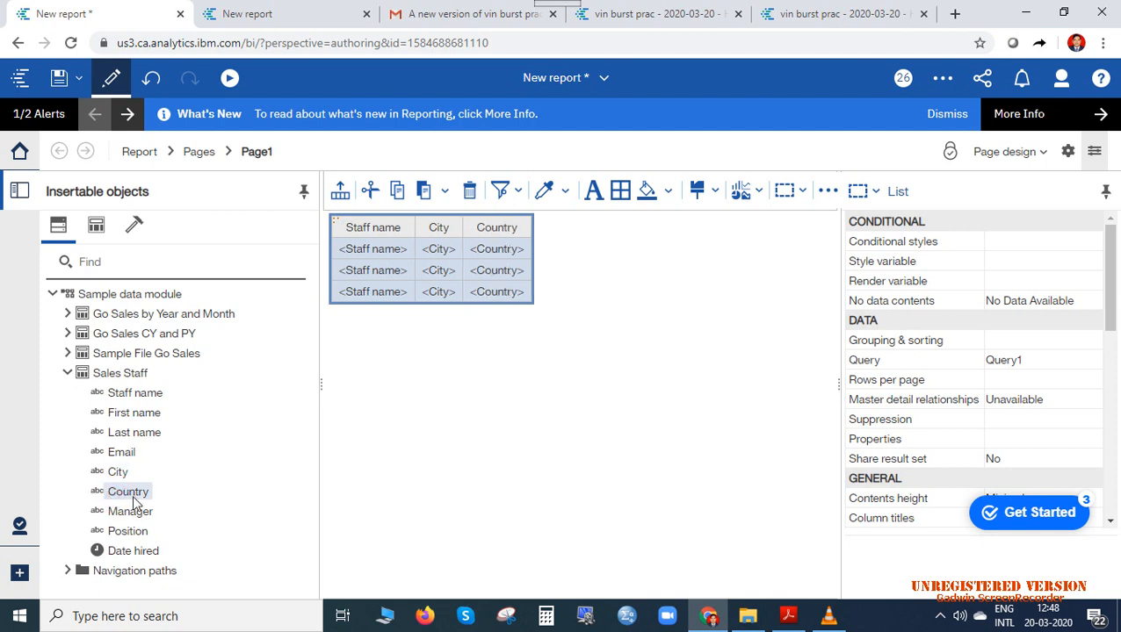
double_click(128, 509)
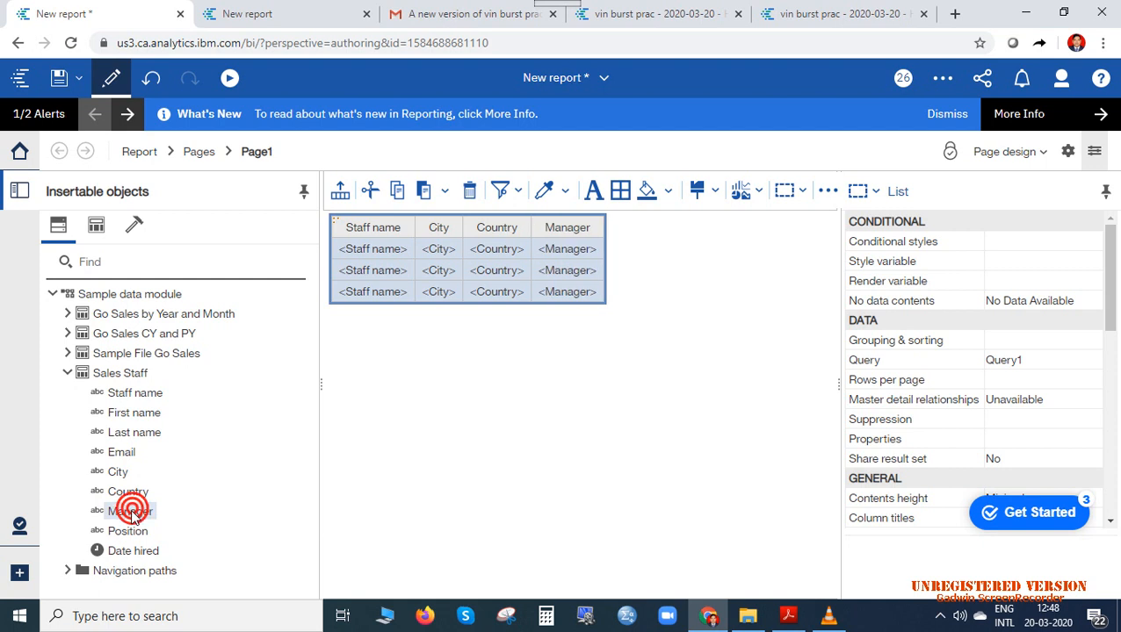
left_click(130, 510)
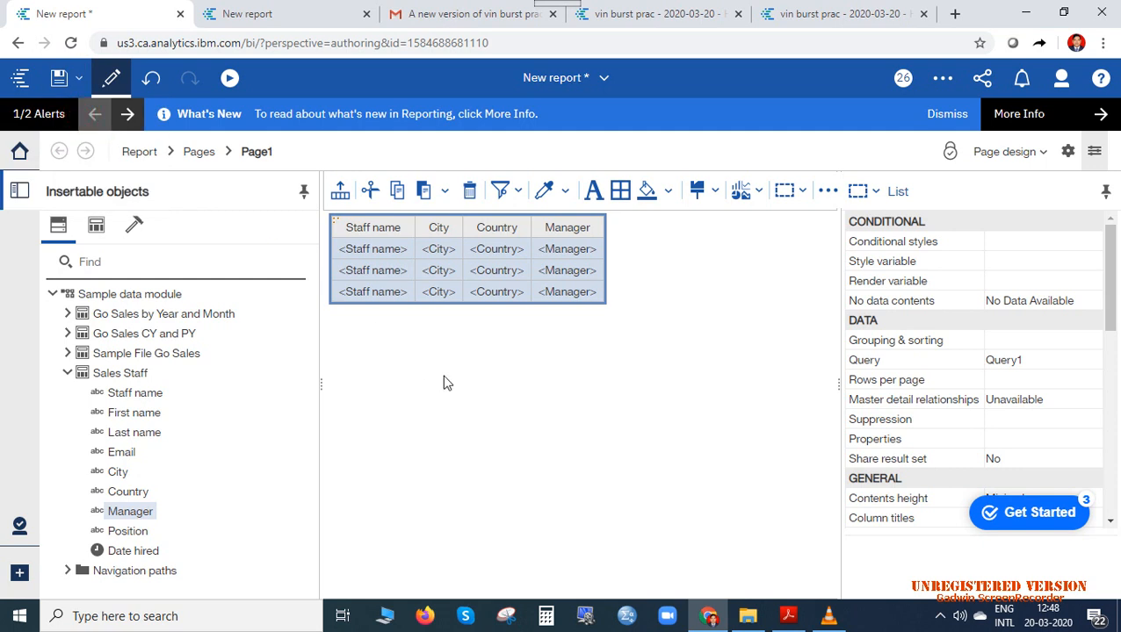
Save the report as 'Burst report Class' in the Team content > vin folder
left_click(60, 77)
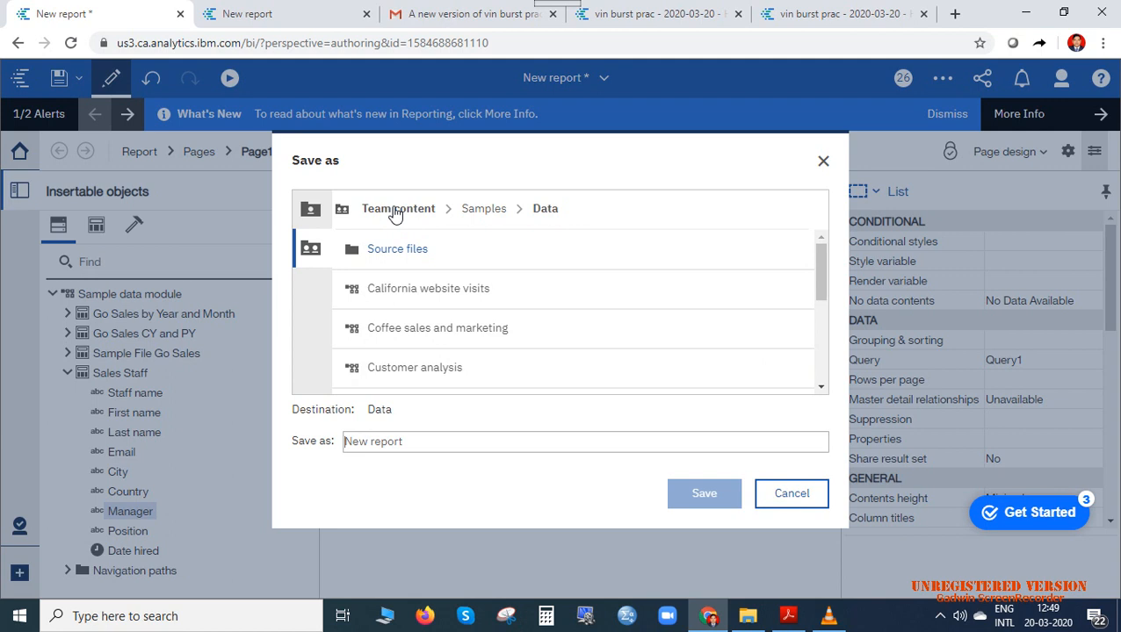
left_click(397, 207)
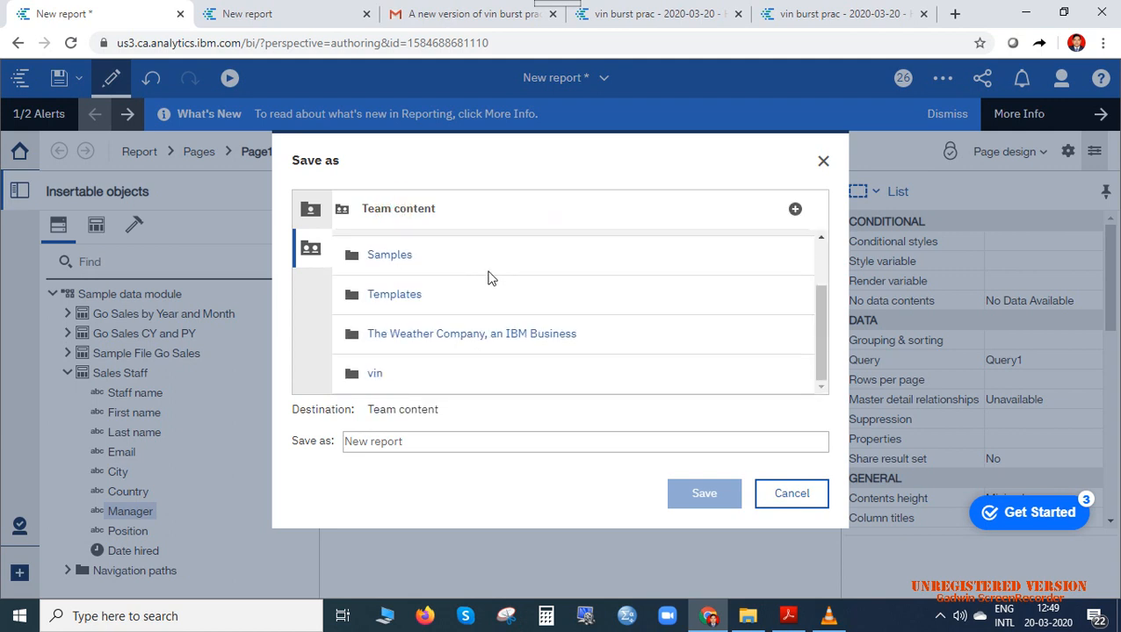
mouse_move(376, 372)
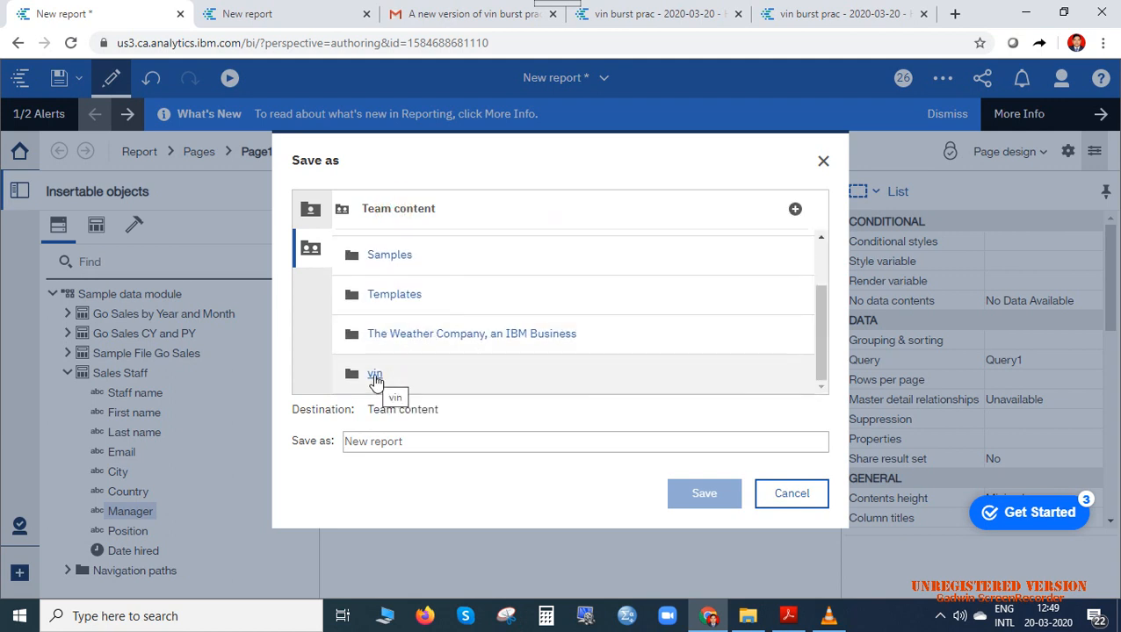
left_click(376, 374)
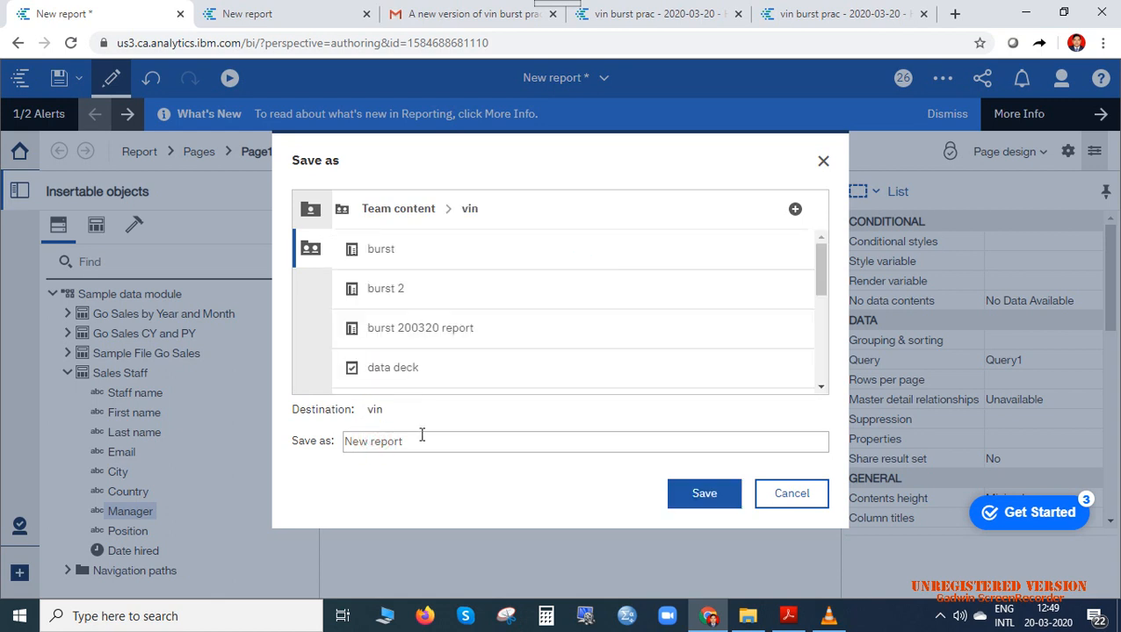
type("report")
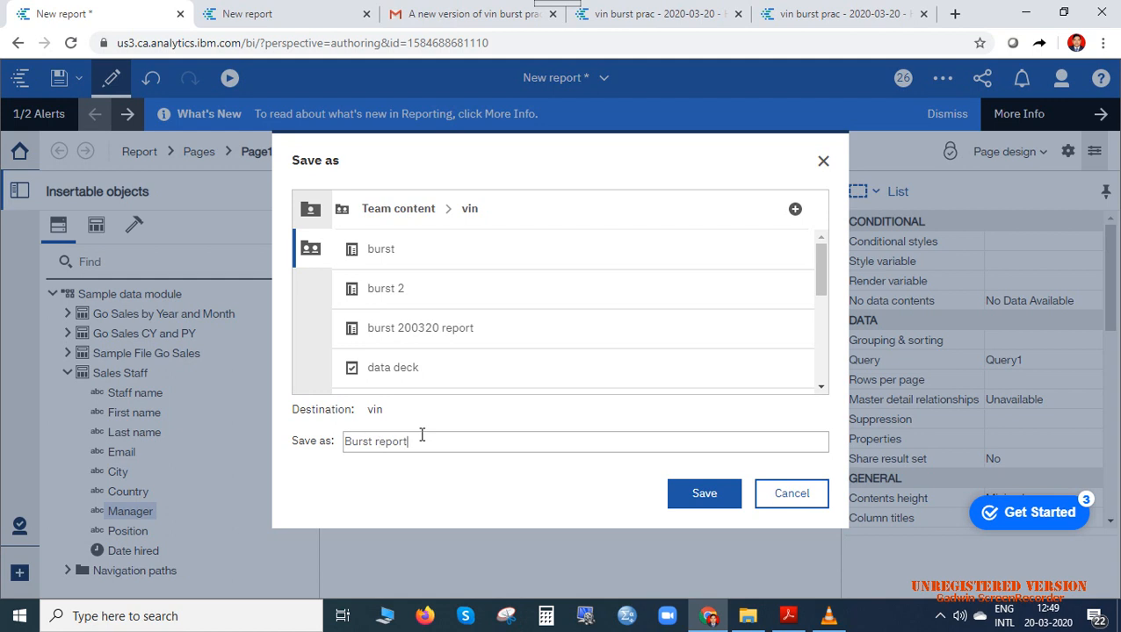
type("C")
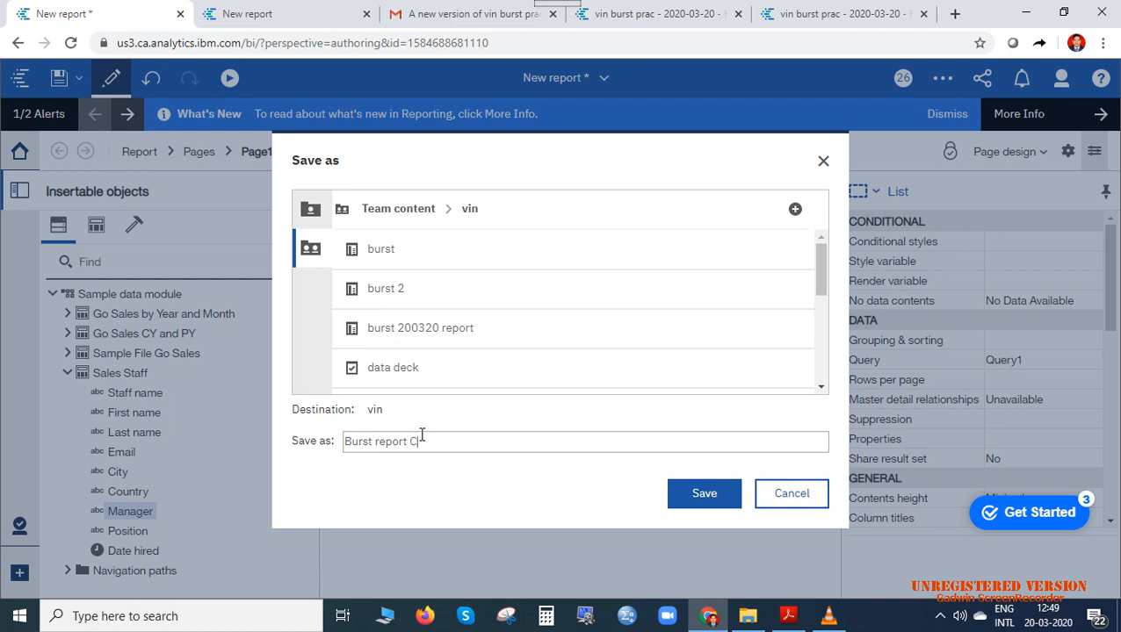
type("lass")
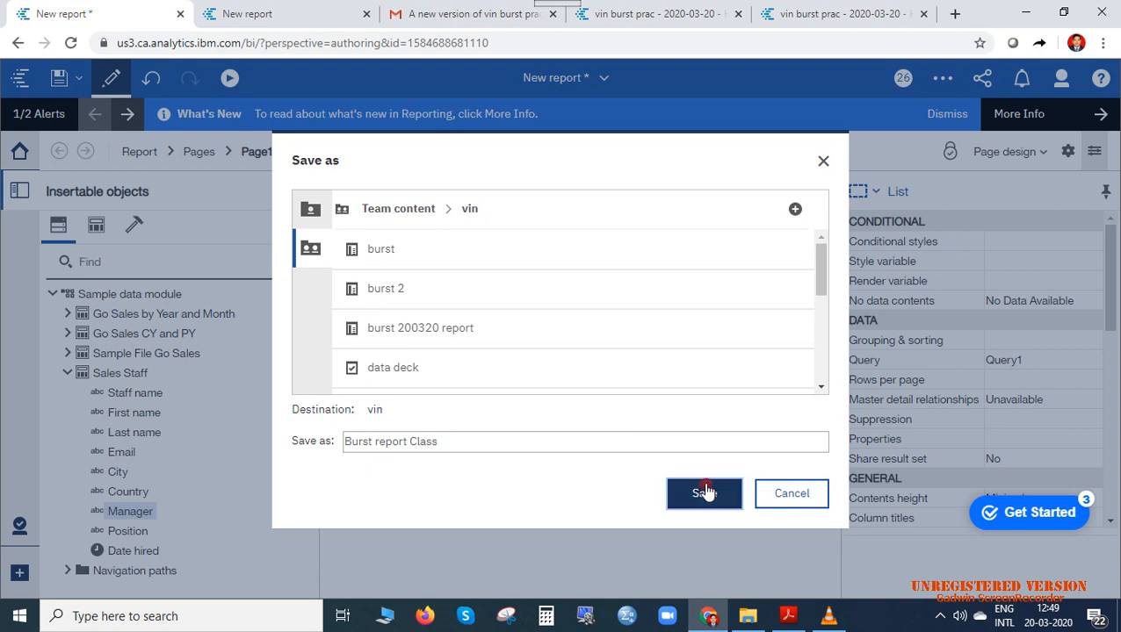
left_click(703, 492)
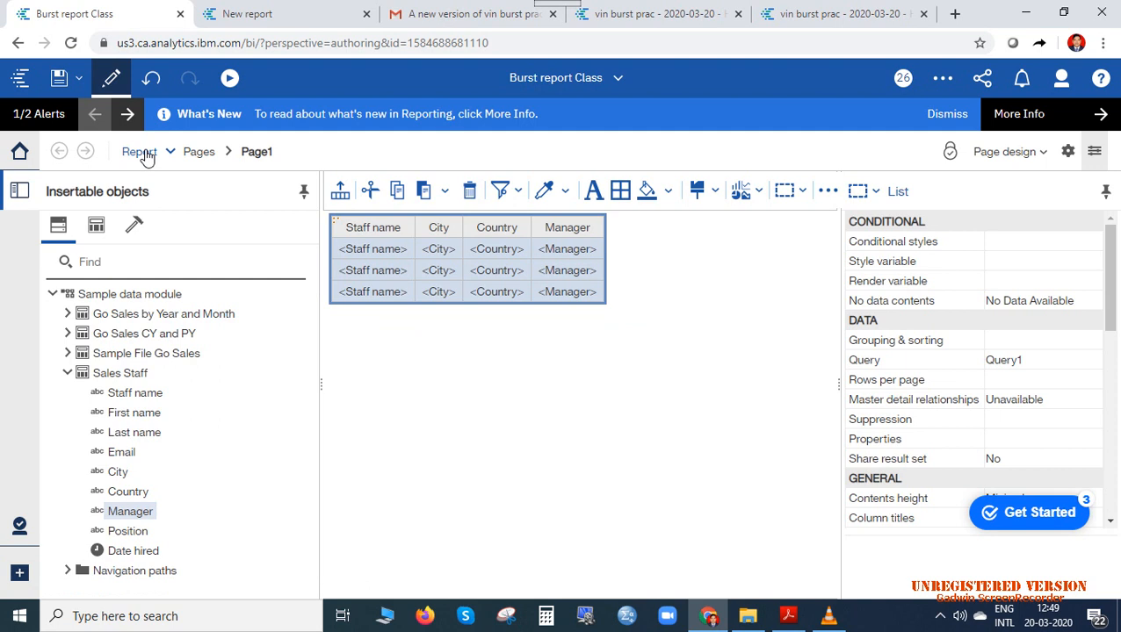
Go to the report-level properties and bring up the Burst options dialog
left_click(139, 151)
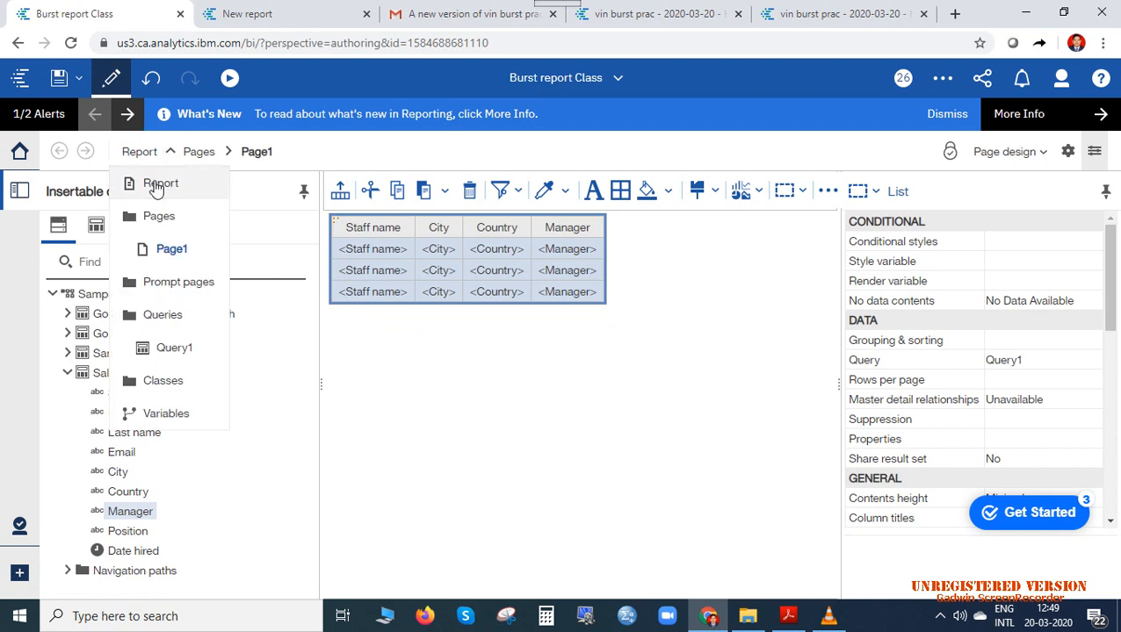
left_click(161, 182)
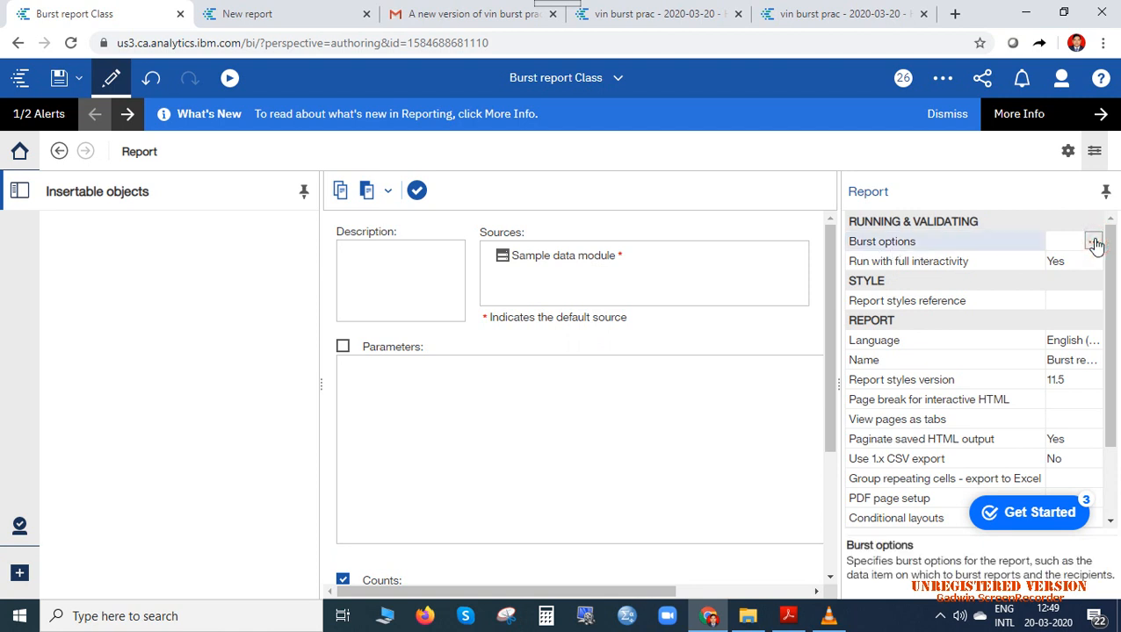
left_click(1094, 243)
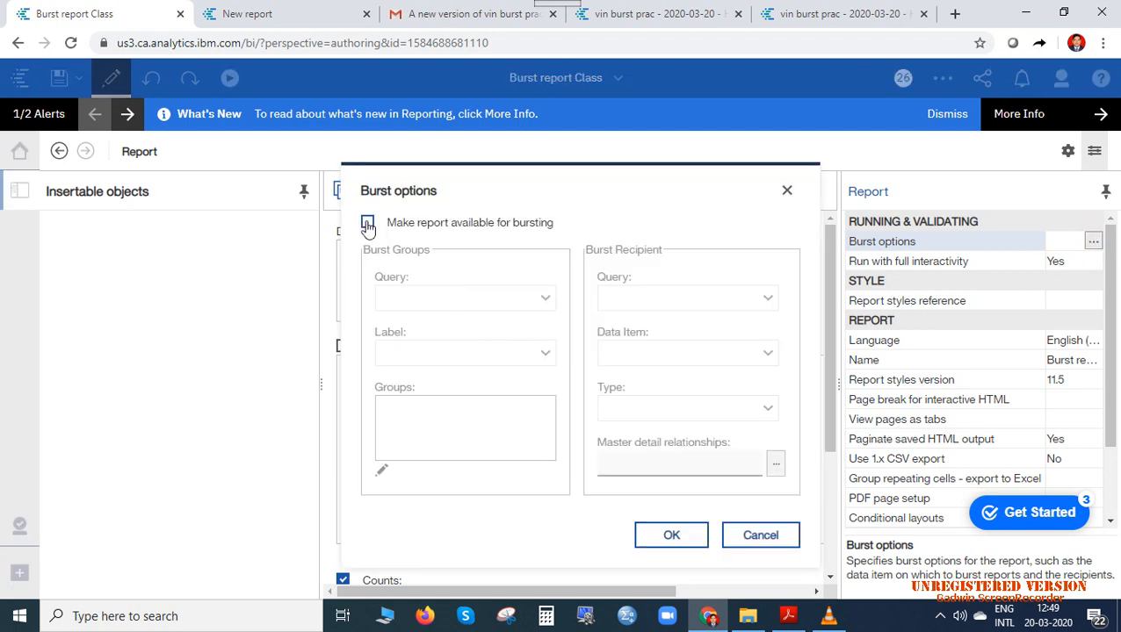
Enable bursting grouped on Query1 with Staff name label and Query1 recipients, then cancel the dialog
left_click(368, 222)
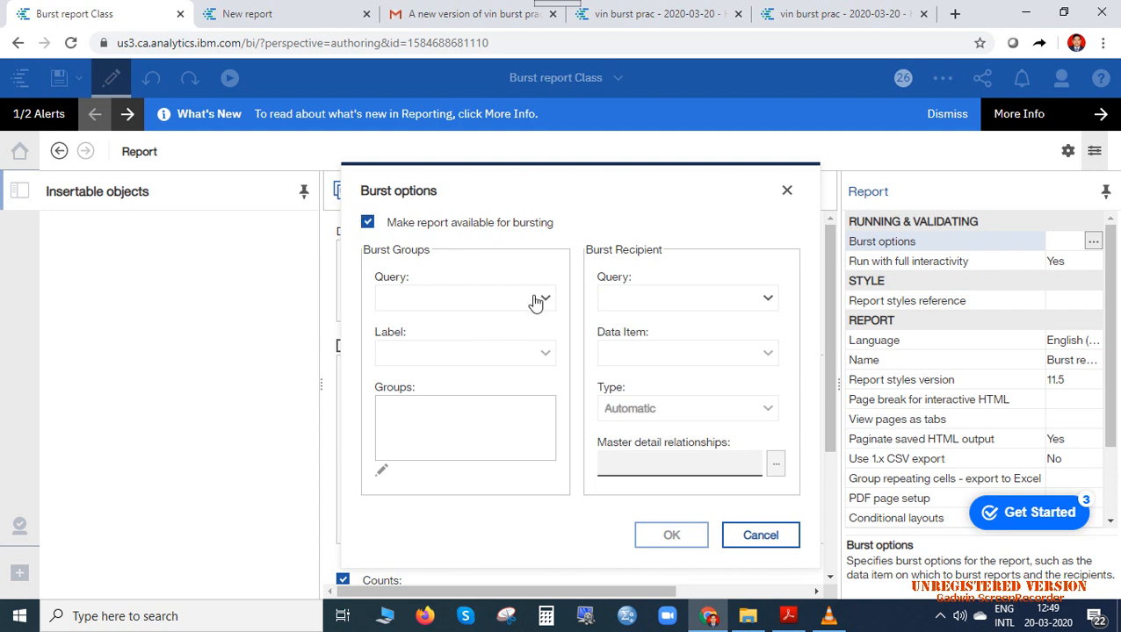
left_click(464, 298)
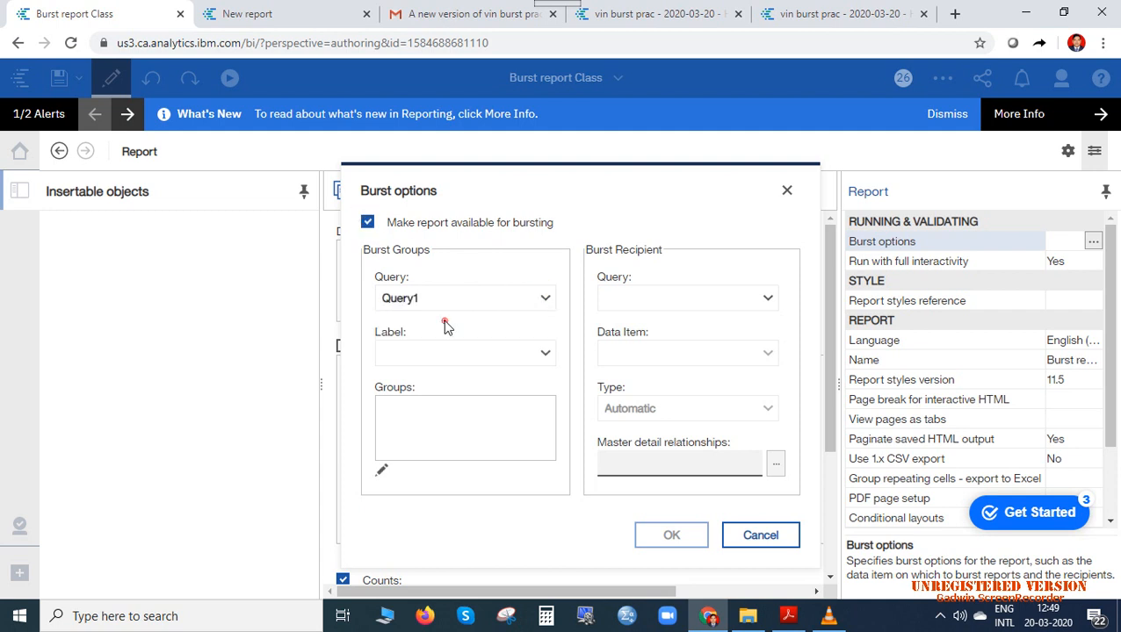
left_click(545, 351)
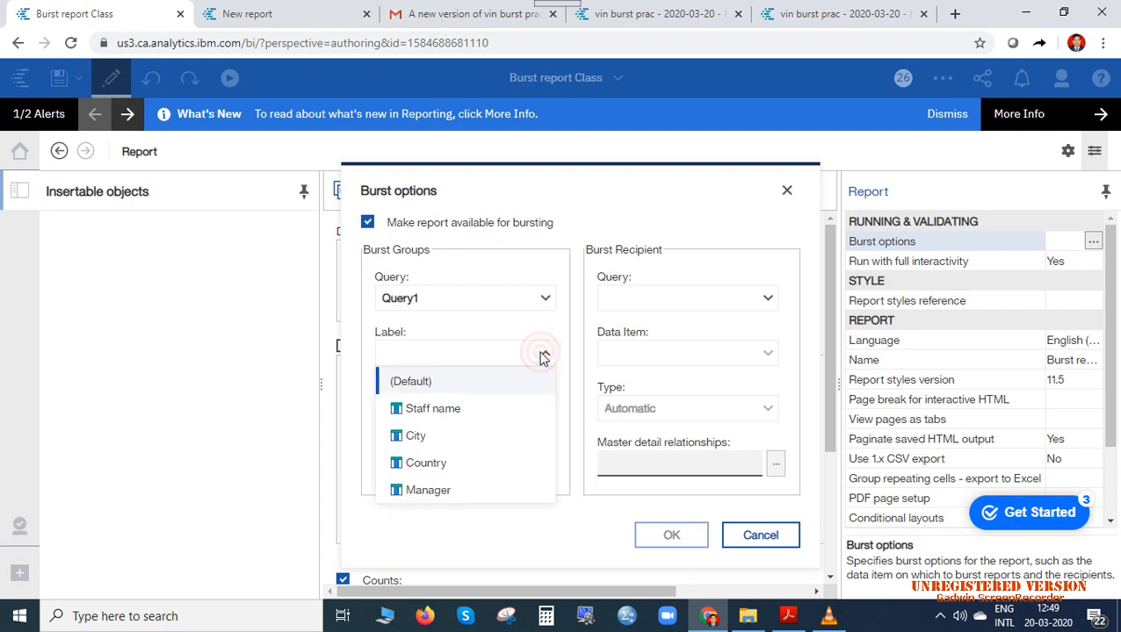
mouse_move(466, 408)
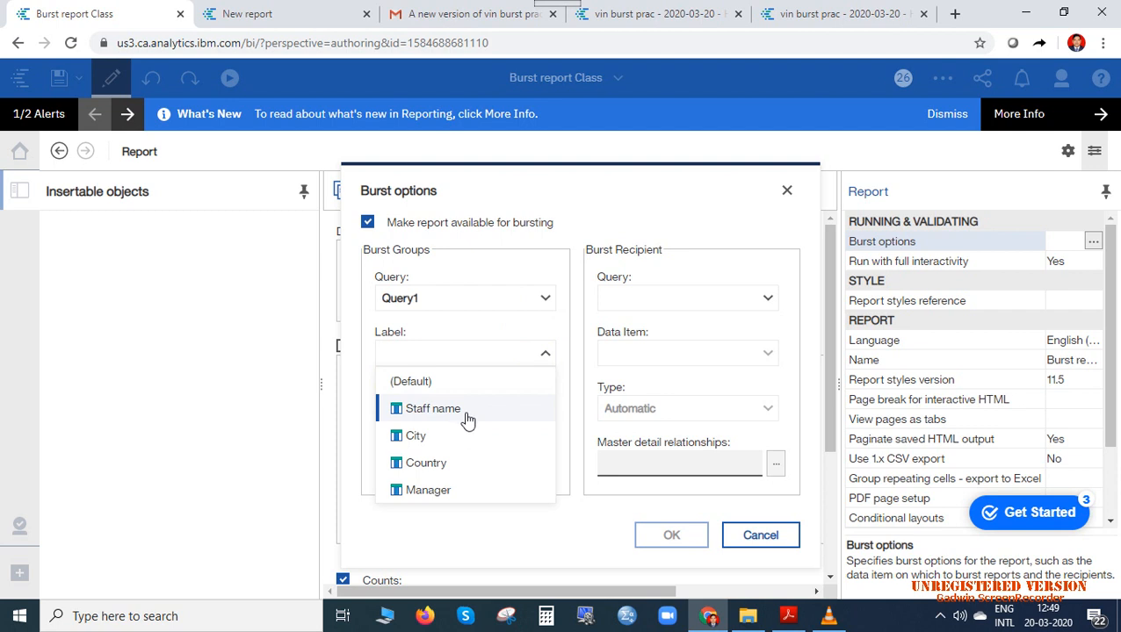
left_click(432, 408)
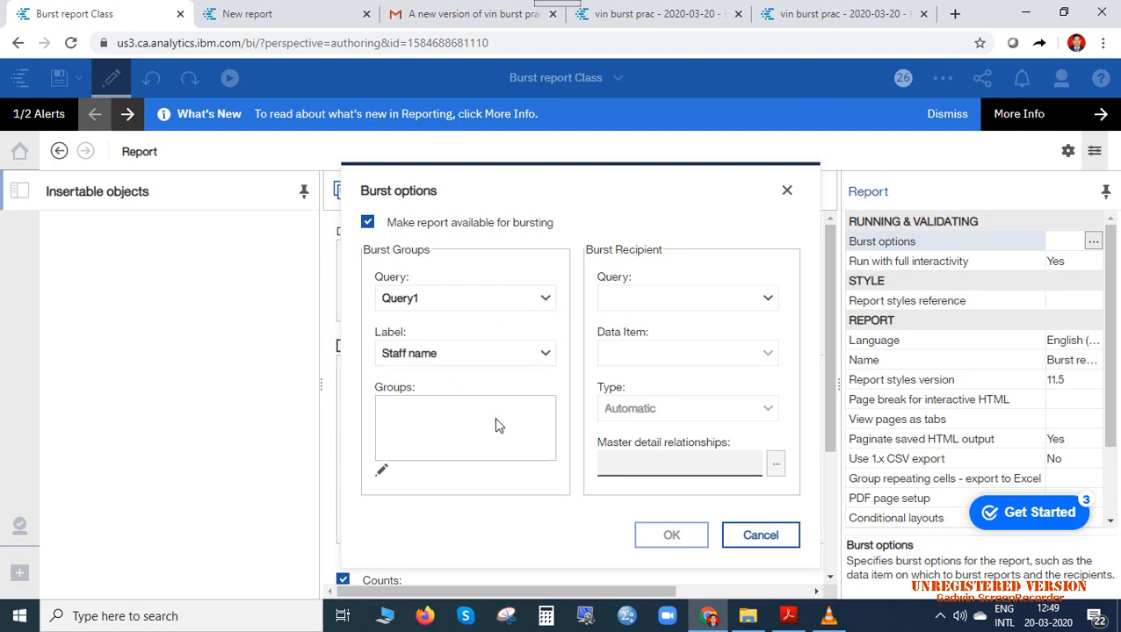
left_click(687, 299)
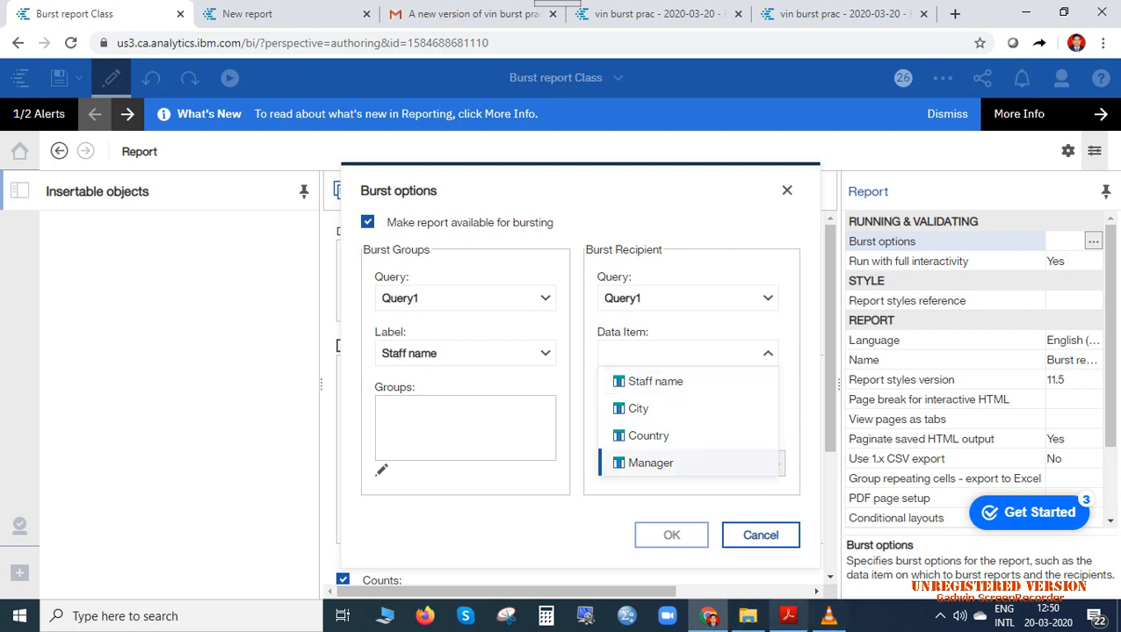
mouse_move(761, 534)
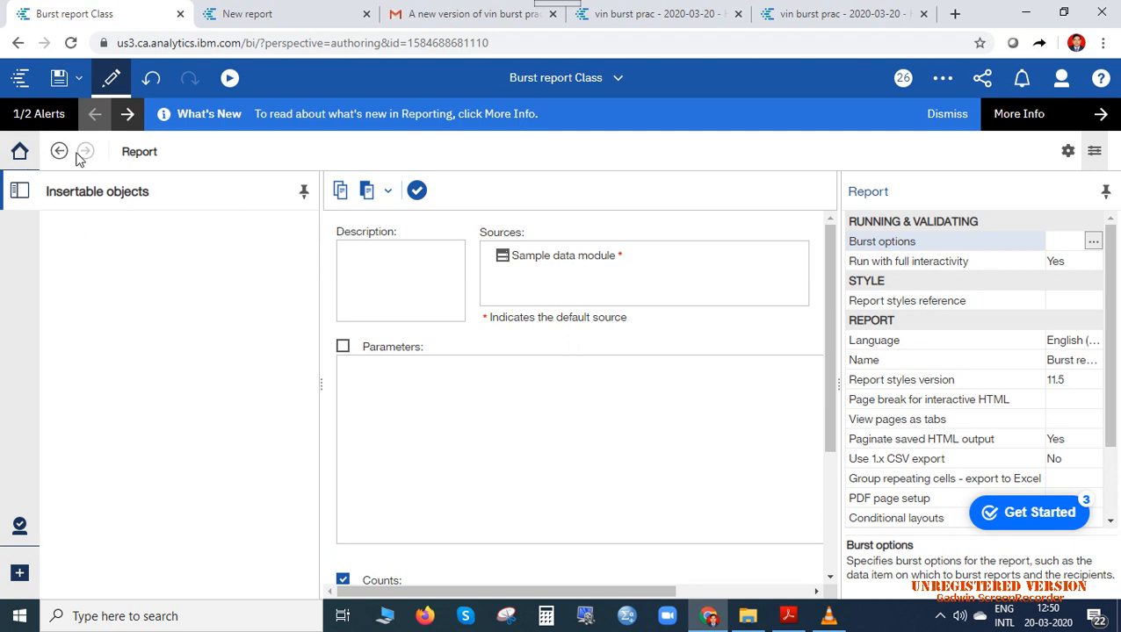
left_click(139, 151)
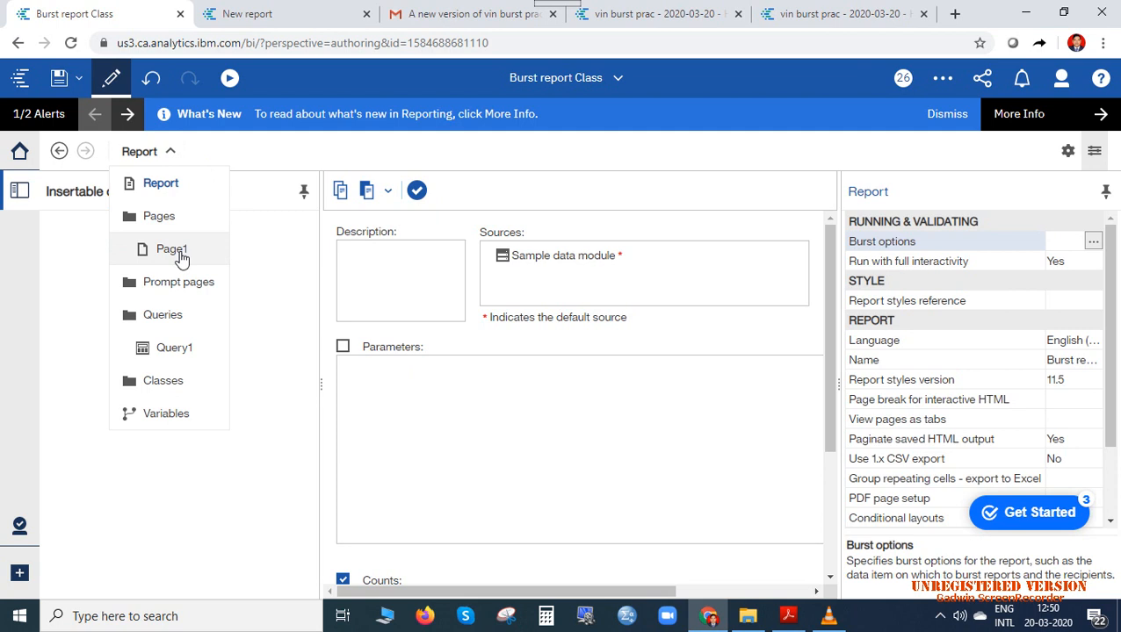
Navigate via the breadcrumb to Page1, back to Report, then into Queries > Query1
left_click(172, 250)
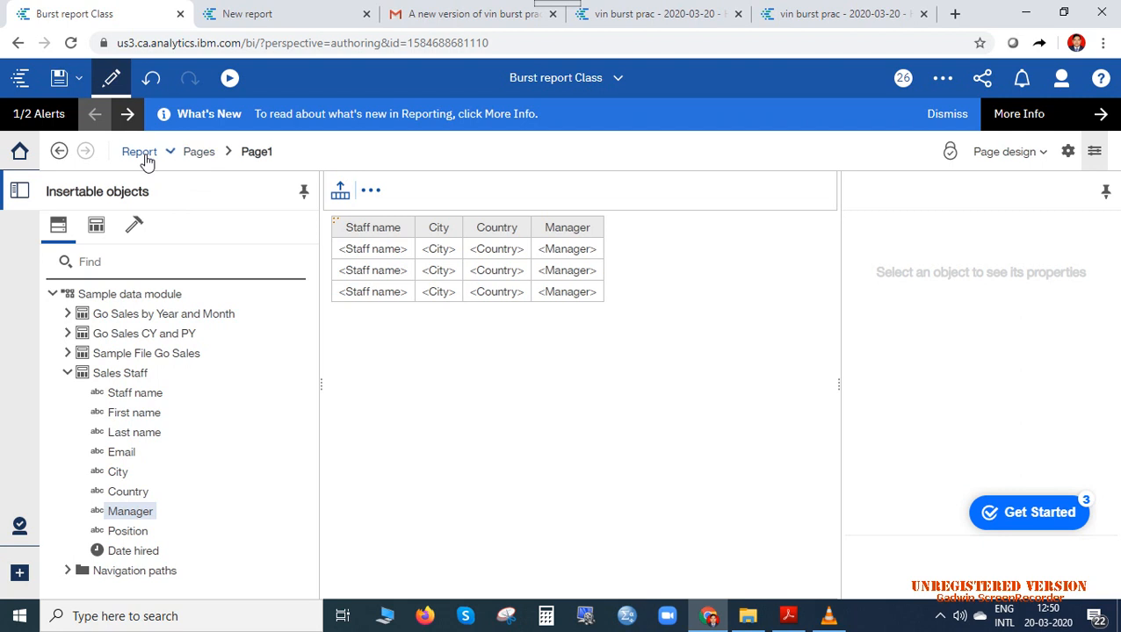
left_click(170, 151)
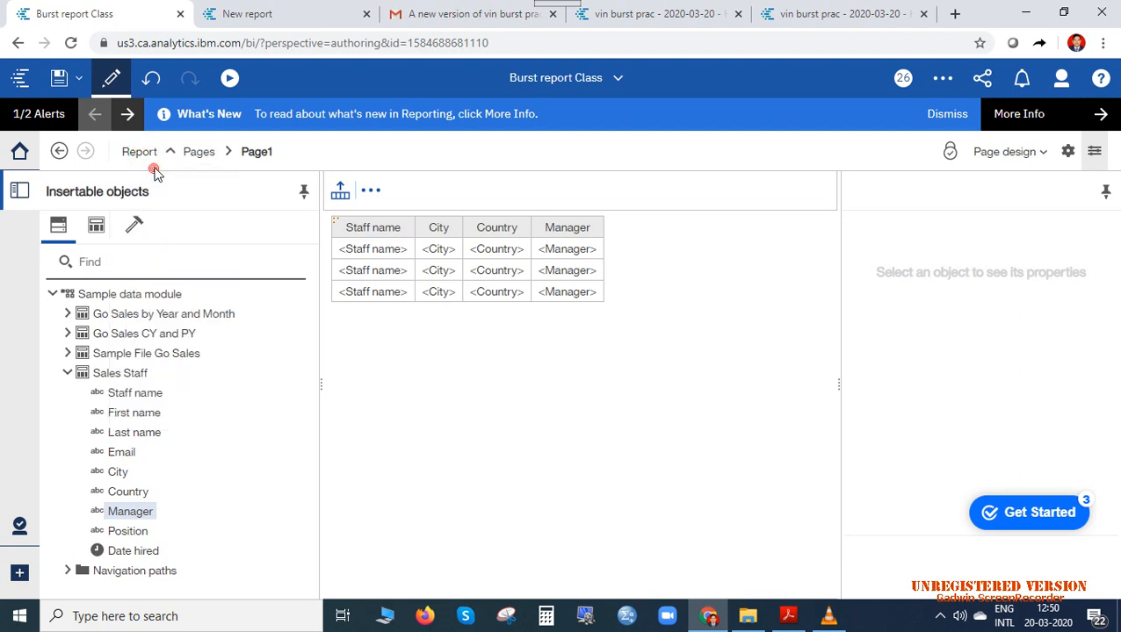
left_click(139, 151)
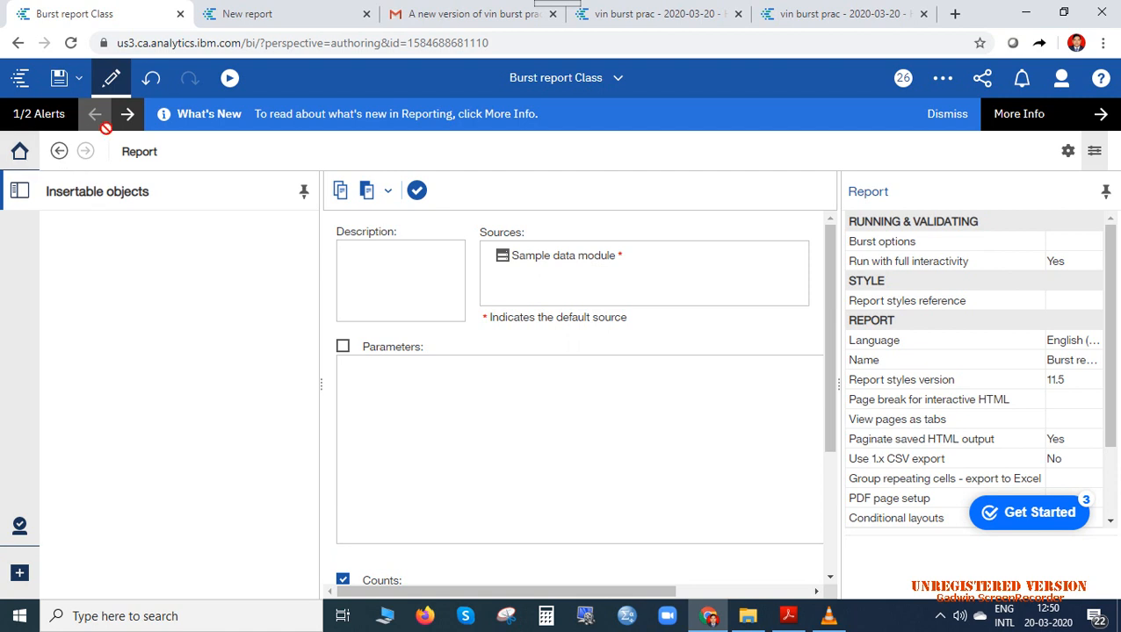
left_click(138, 151)
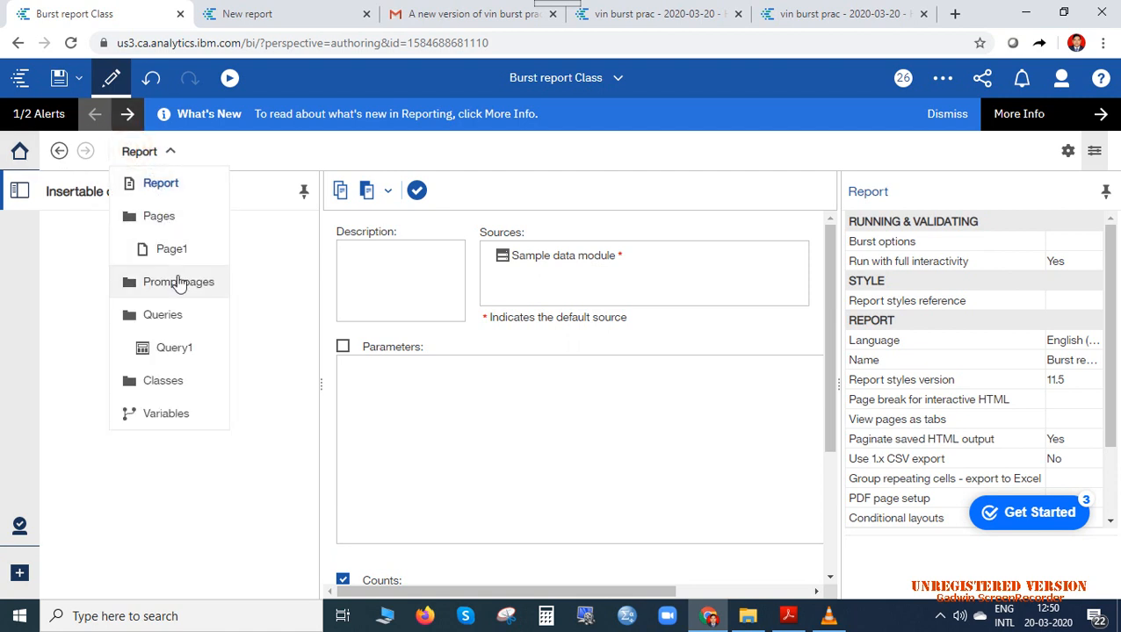
left_click(174, 348)
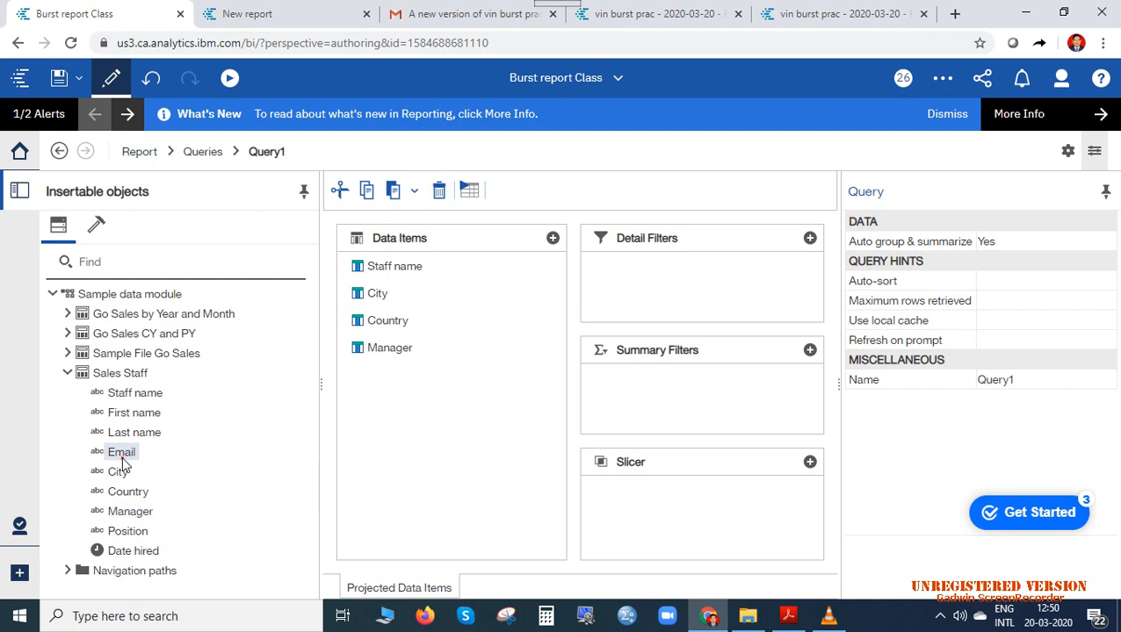
Add the Email field from Sales Staff to Query1's data items and return to report settings
left_click_drag(121, 451, 380, 375)
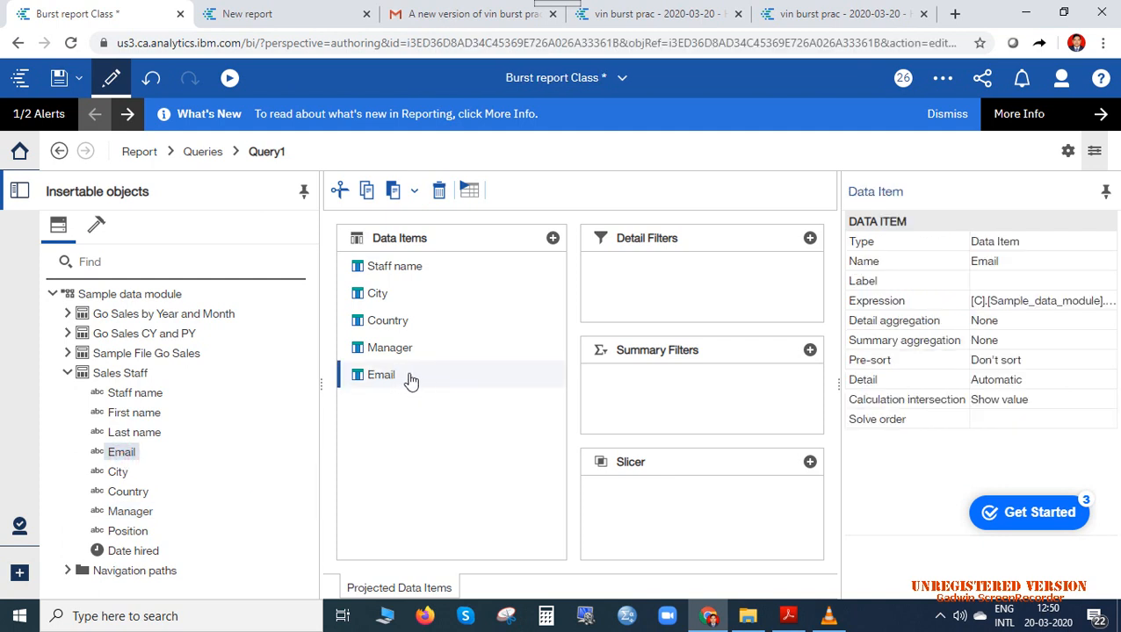
mouse_move(222, 166)
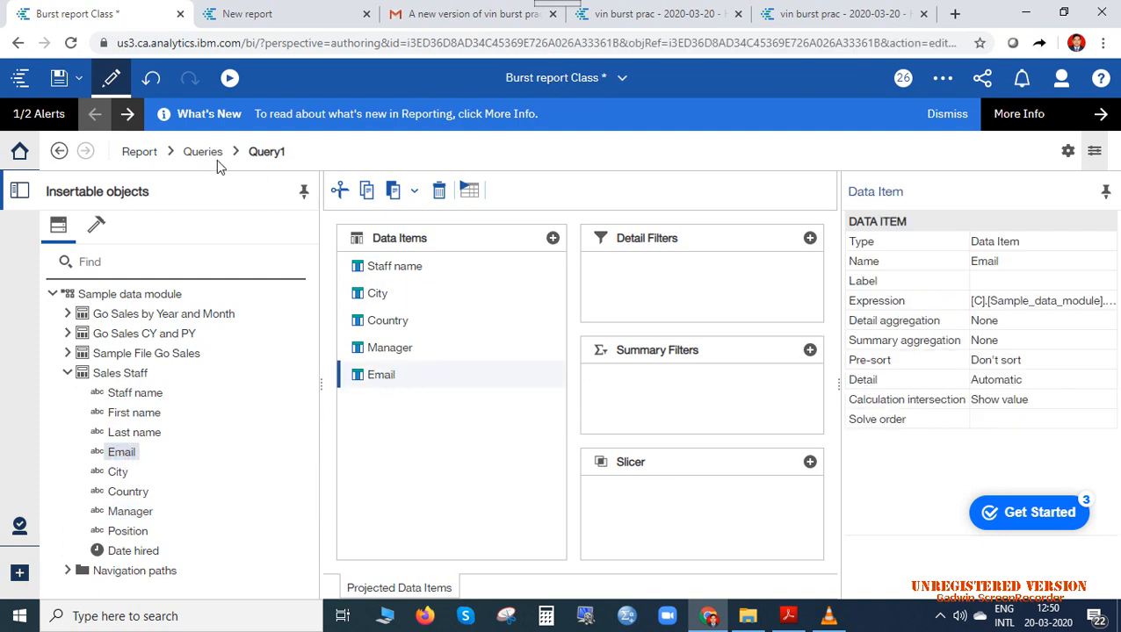
left_click(139, 151)
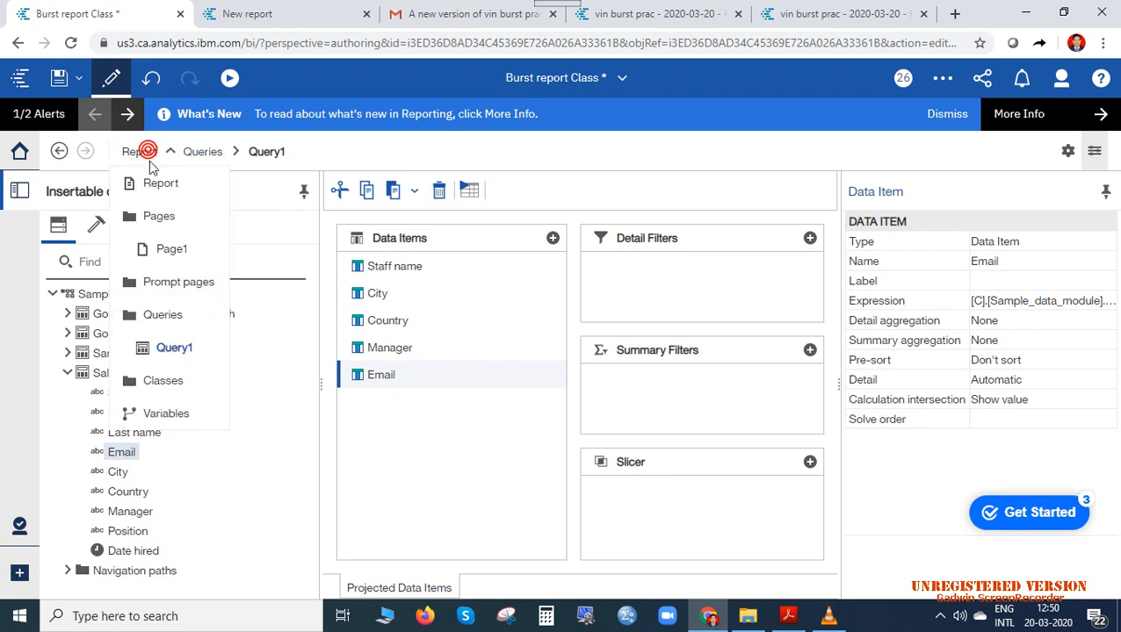
left_click(162, 182)
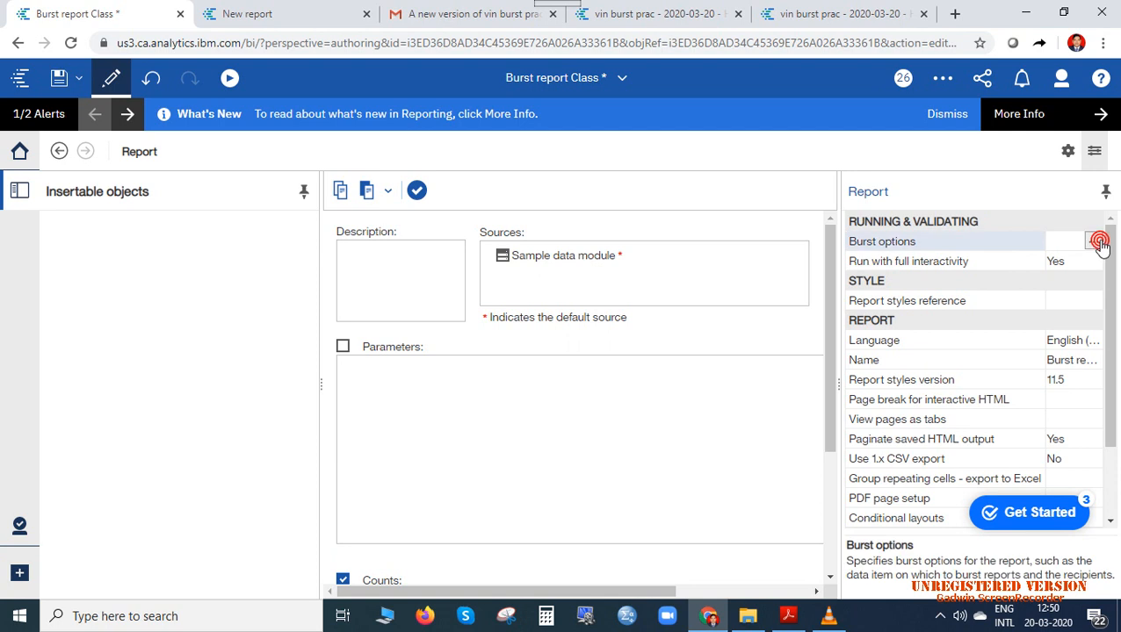
Set bursting with Staff name label, Country groups and Email recipients as email addresses, and confirm
left_click(1093, 240)
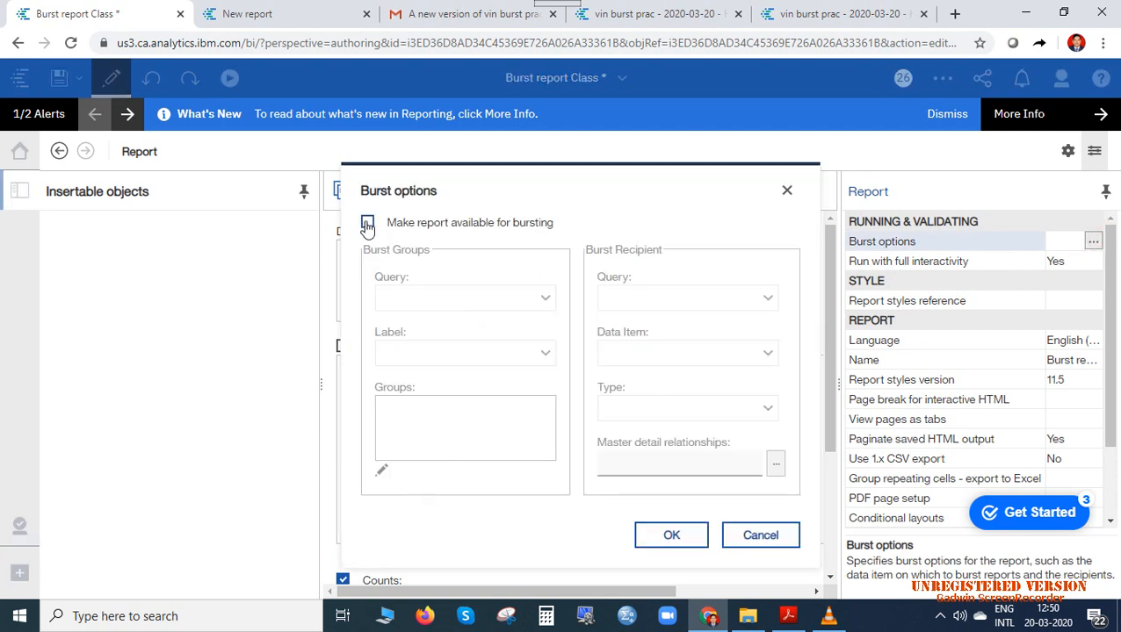
left_click(367, 221)
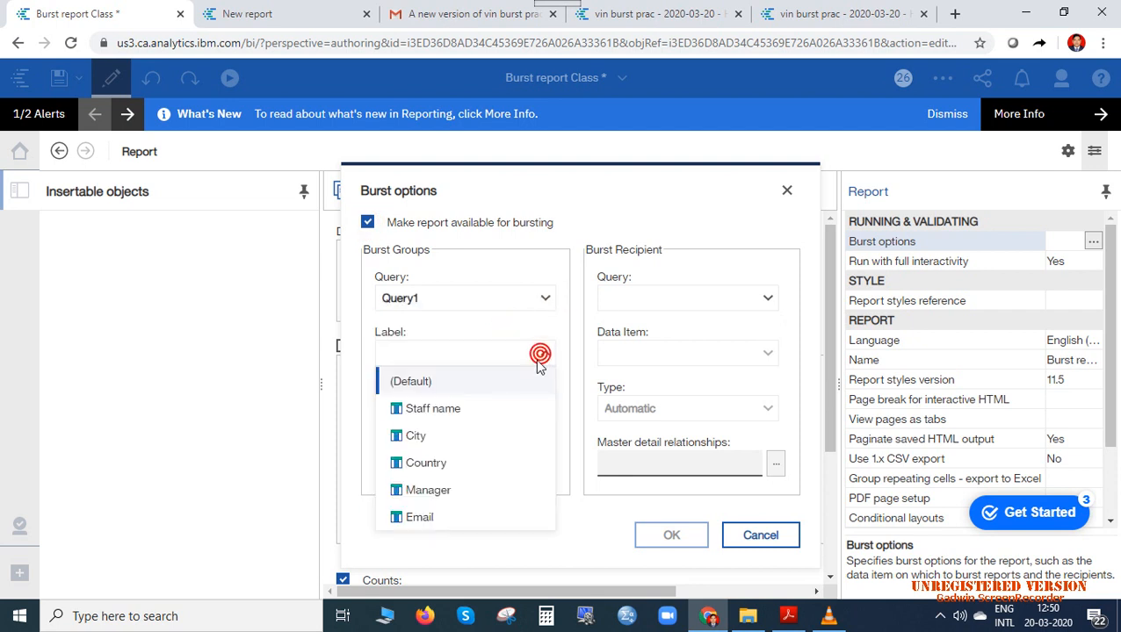
left_click(432, 408)
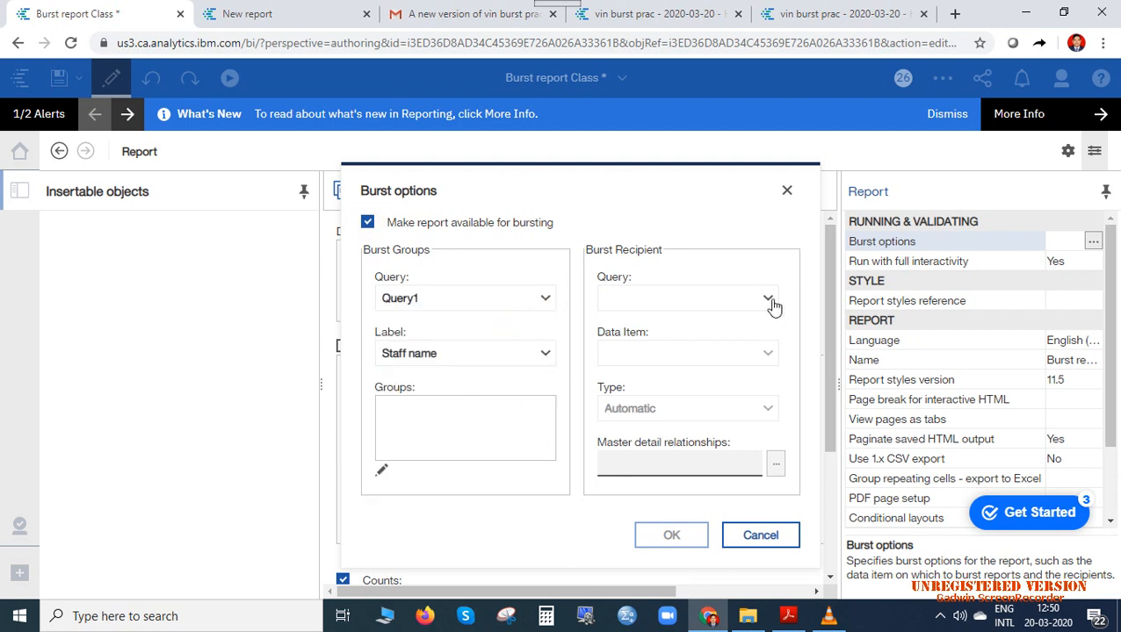
left_click(764, 351)
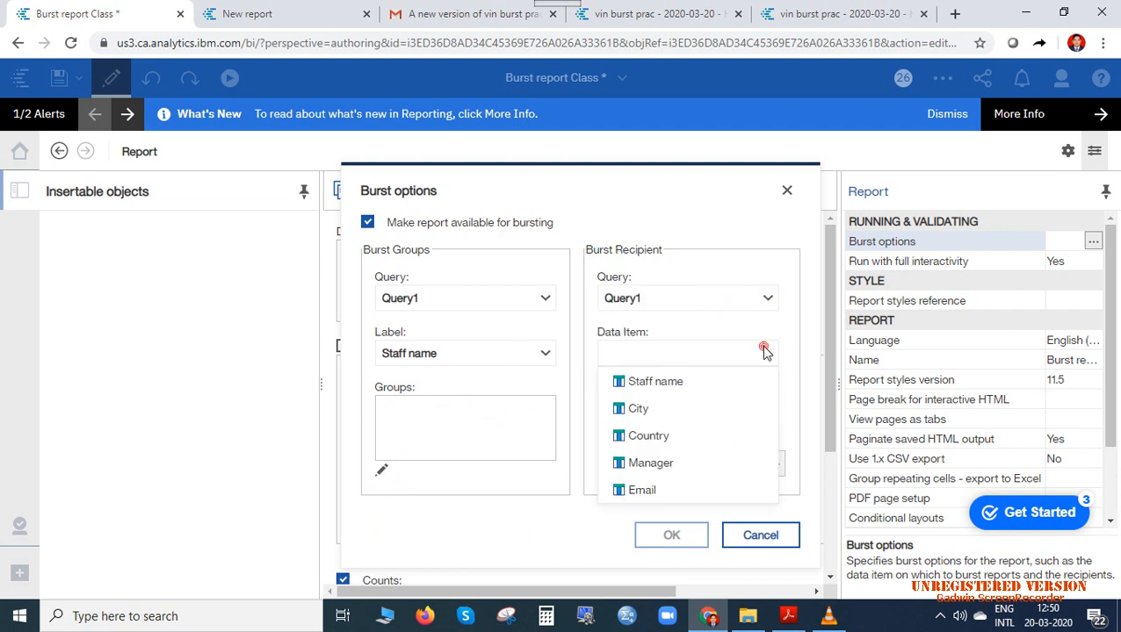
left_click(643, 490)
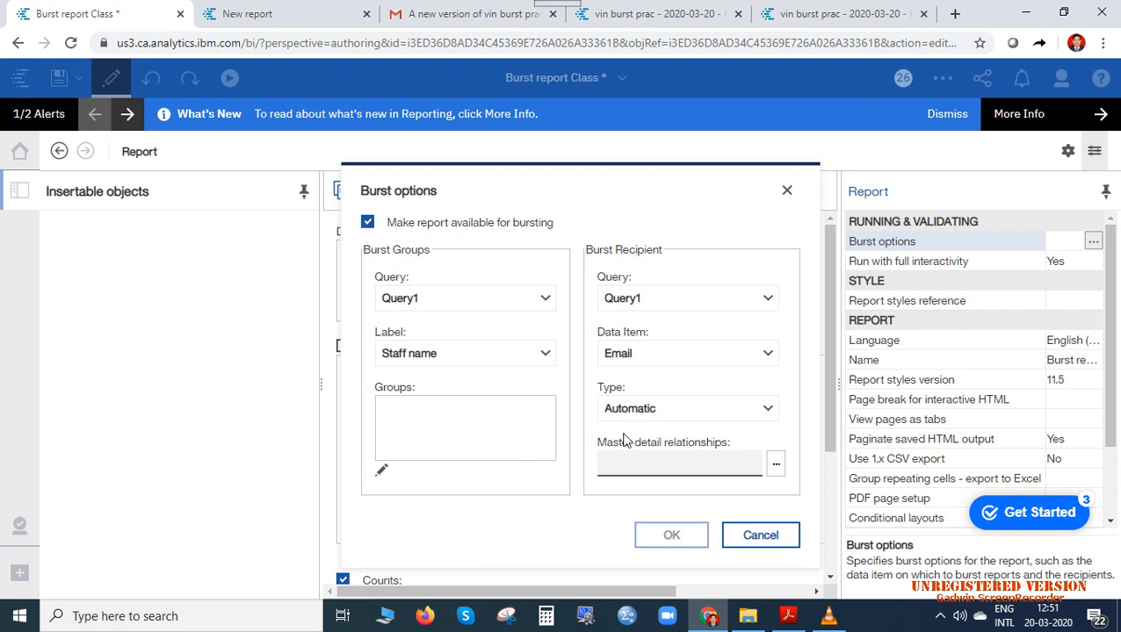
left_click(766, 407)
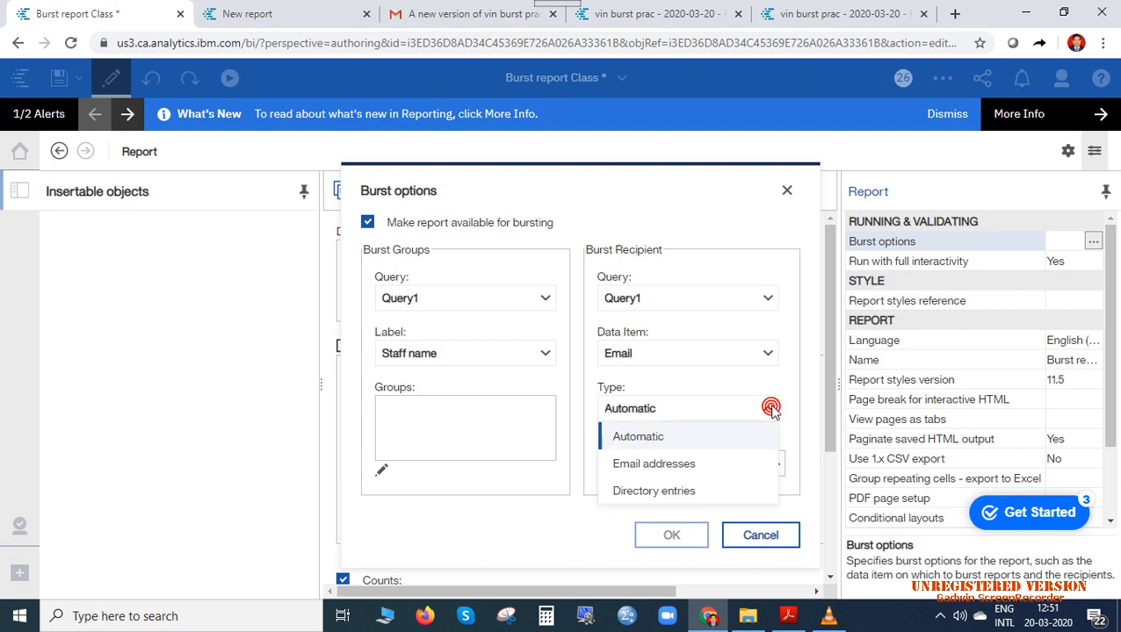
left_click(654, 464)
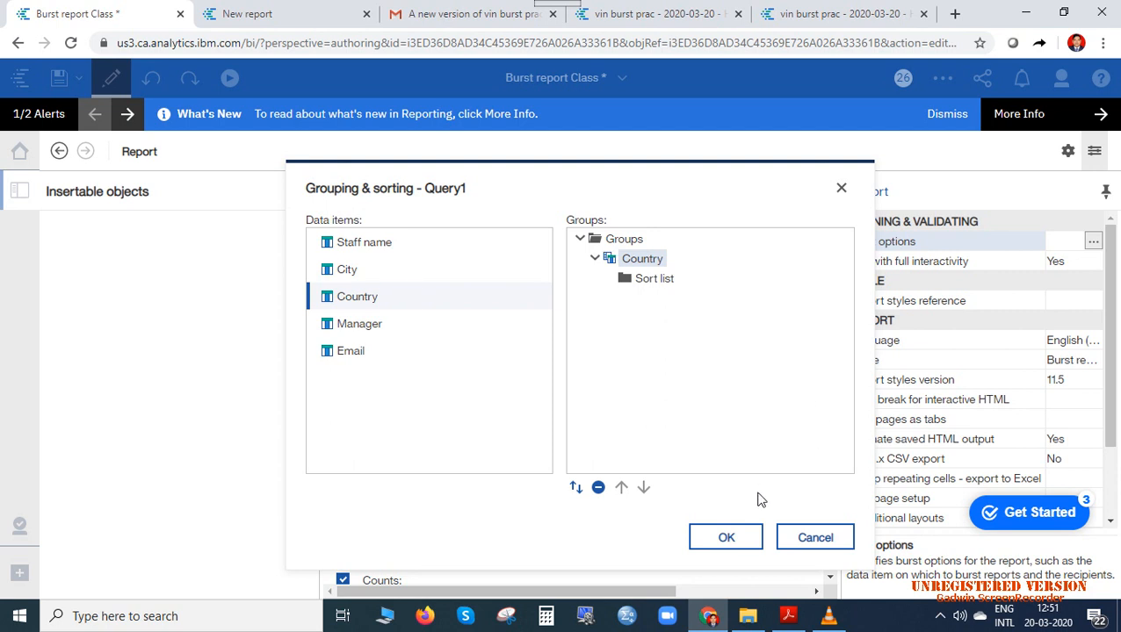
left_click(725, 537)
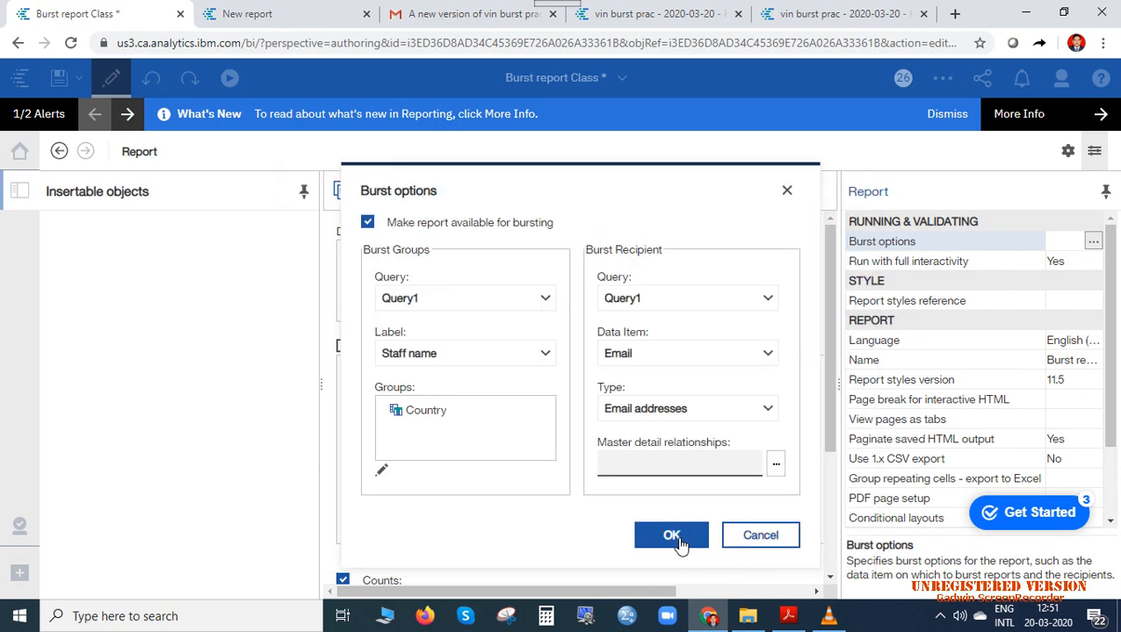
left_click(671, 534)
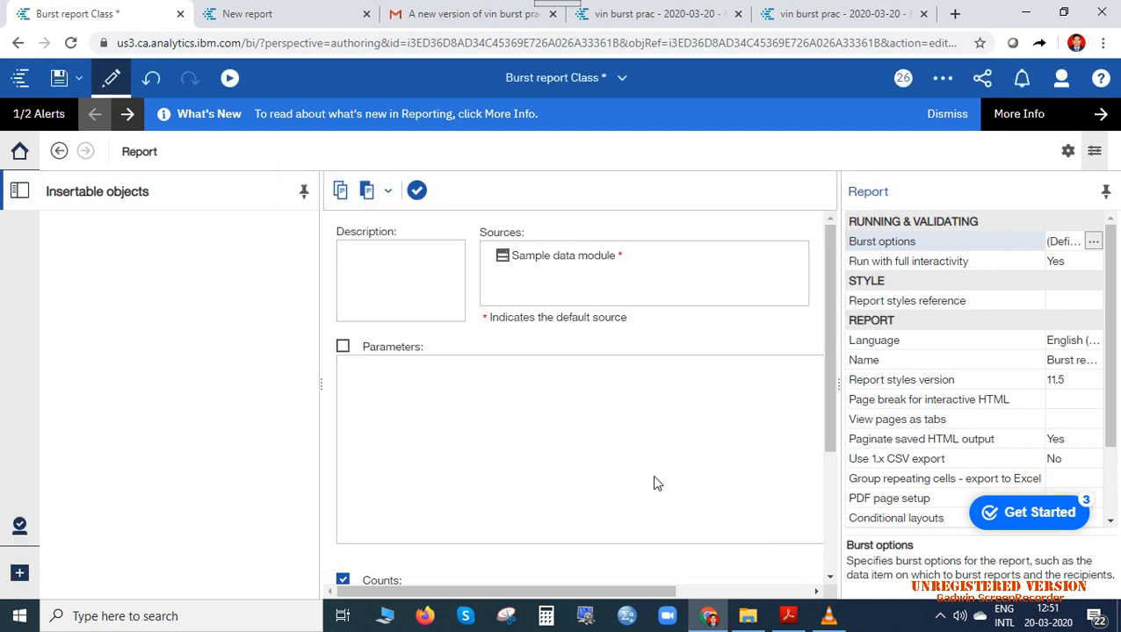
mouse_move(485, 406)
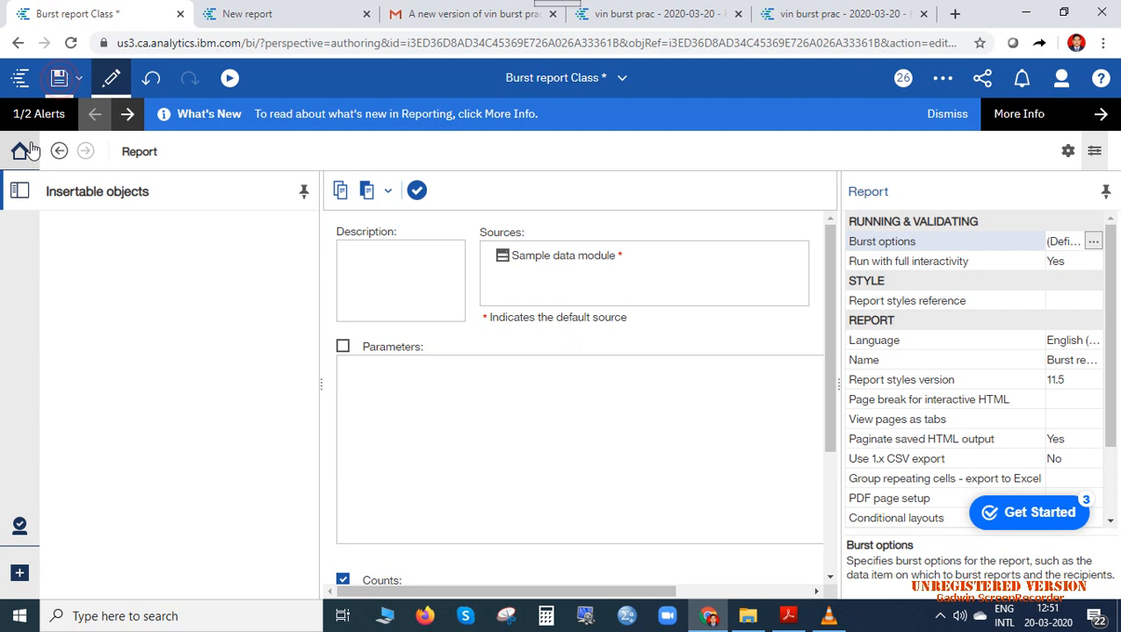
Return from the report editor to the Cognos welcome home page
left_click(20, 151)
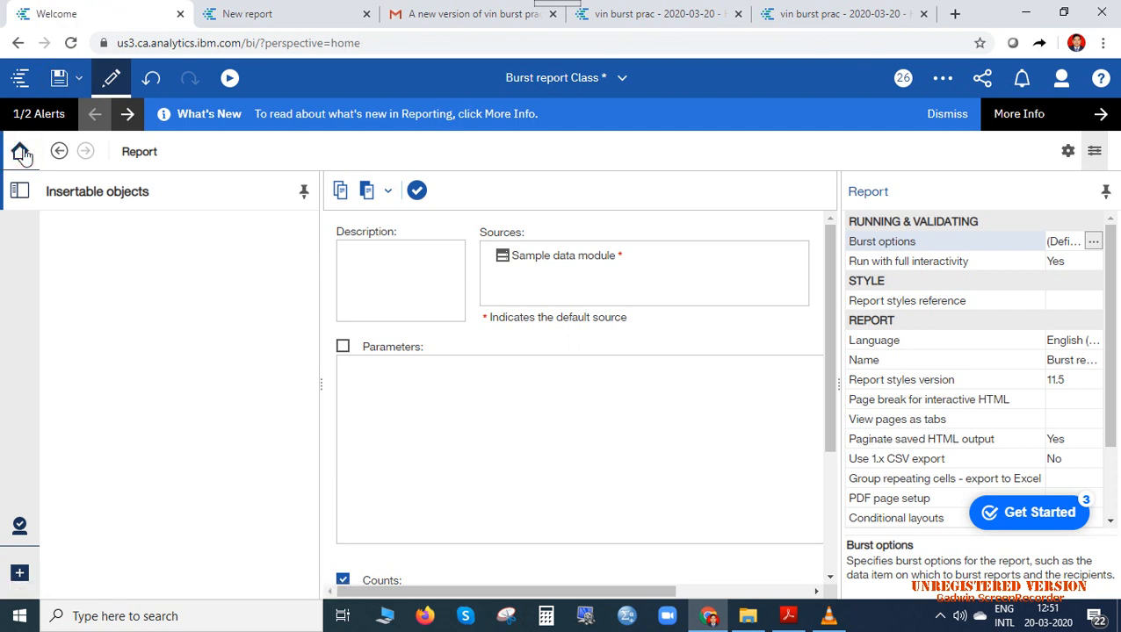
left_click(19, 151)
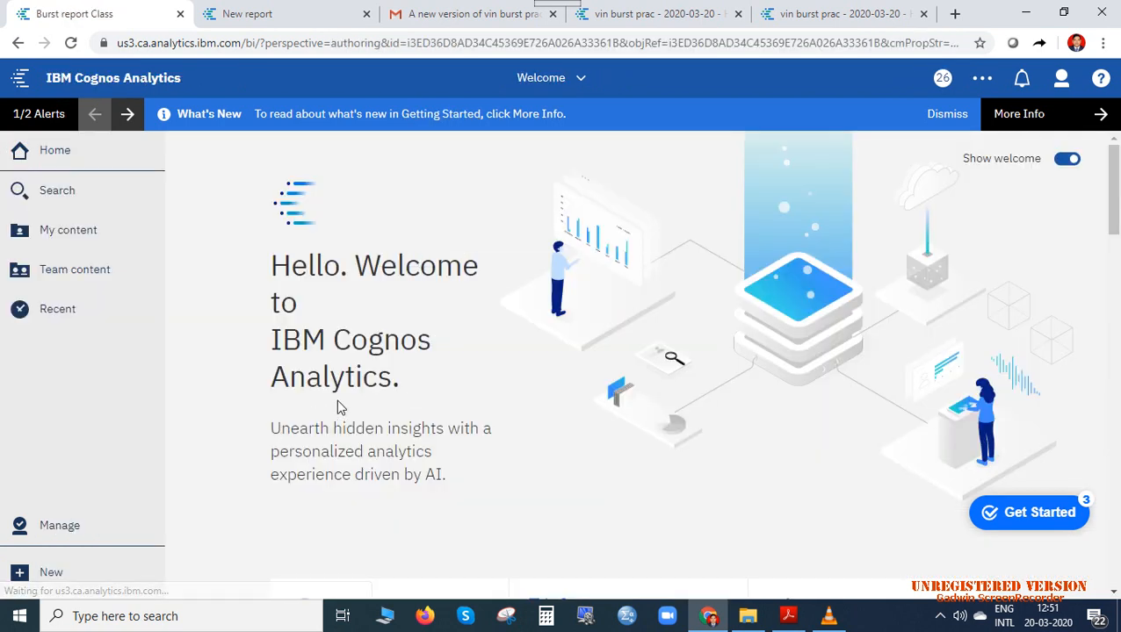
Browse Team content into the vin folder and show the action menu for Burst report Class
left_click(74, 271)
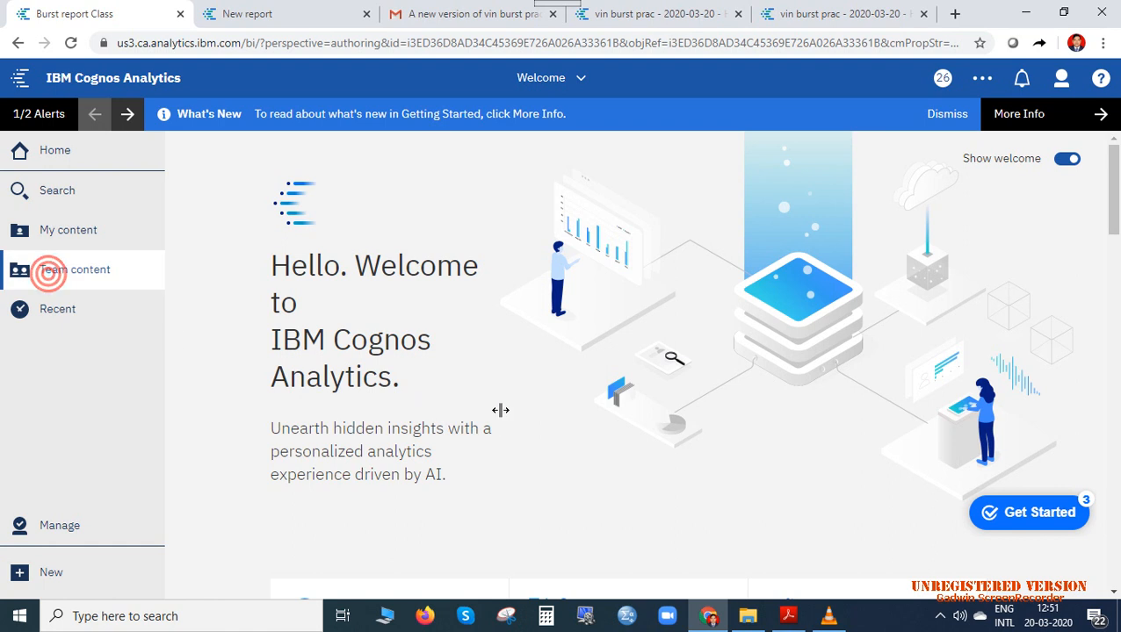
left_click(74, 271)
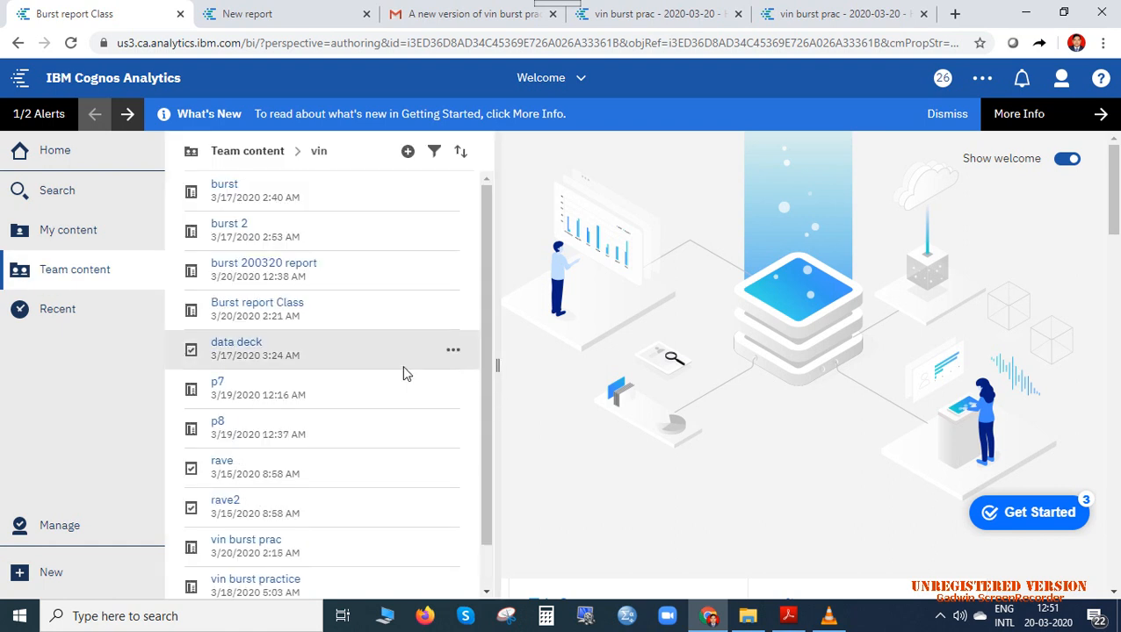
mouse_move(453, 312)
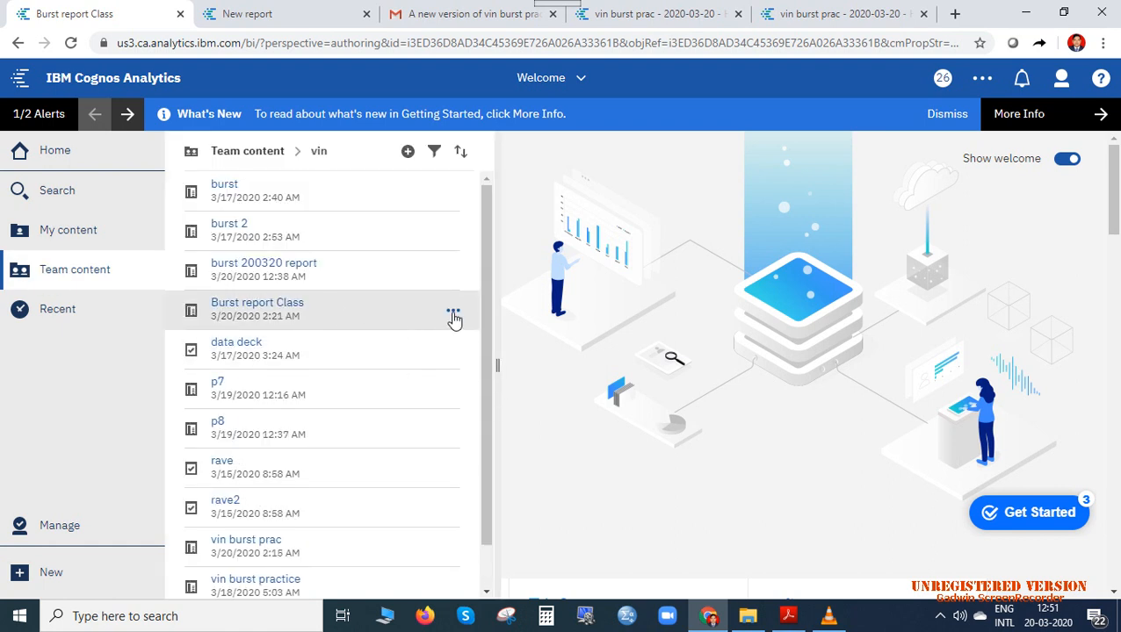
left_click(453, 313)
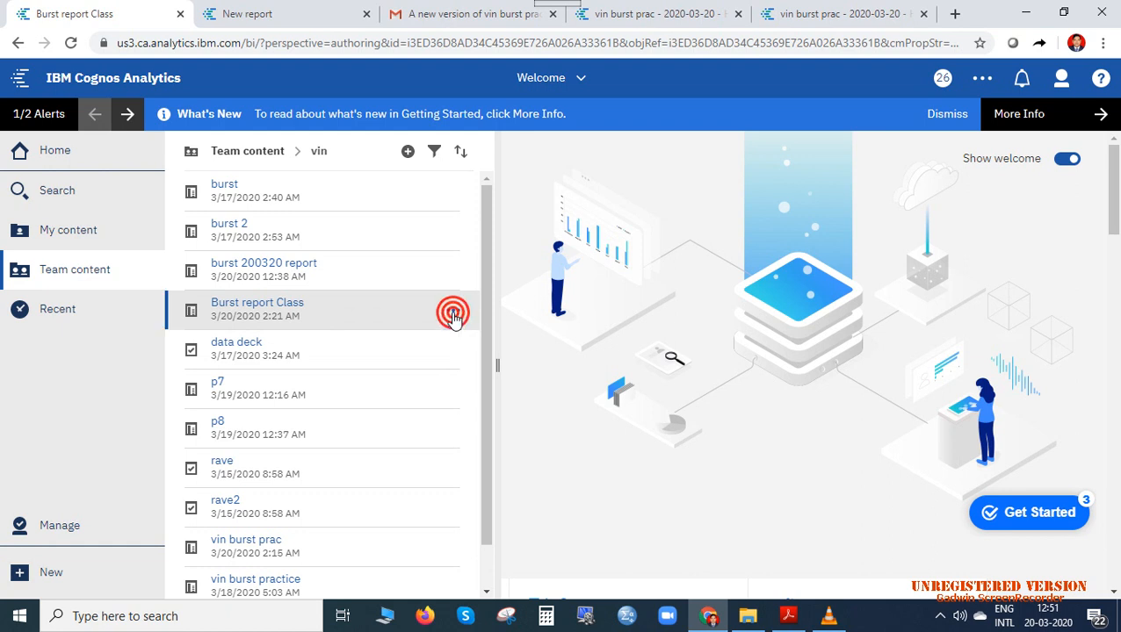
left_click(454, 309)
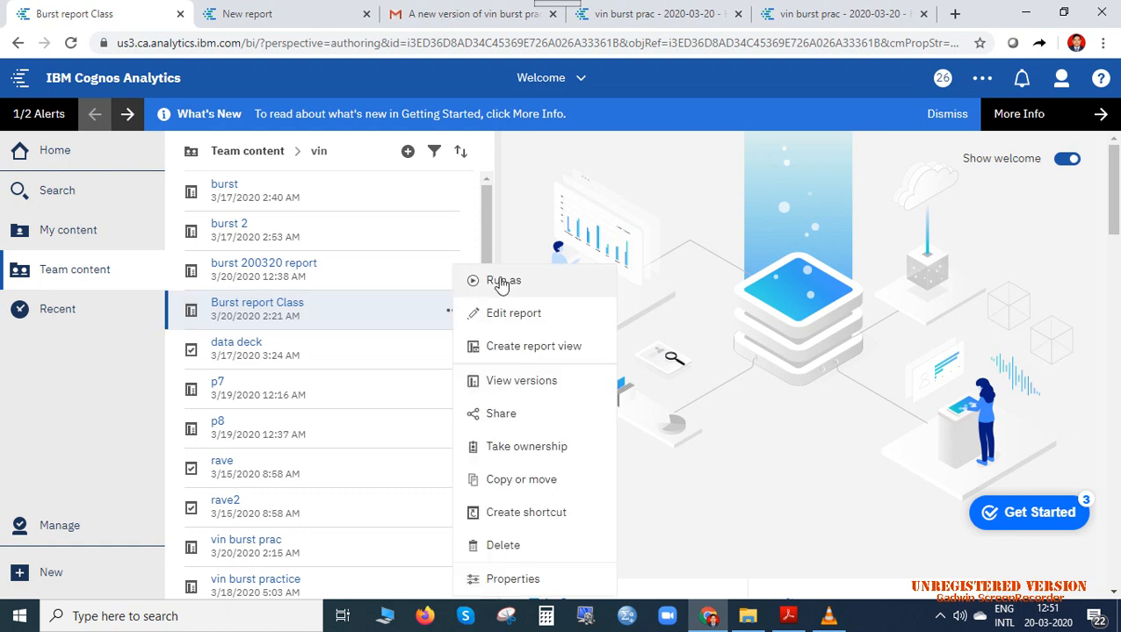
Choose Run as with PDF format, run in background enabled, and Advanced options revealed
left_click(502, 281)
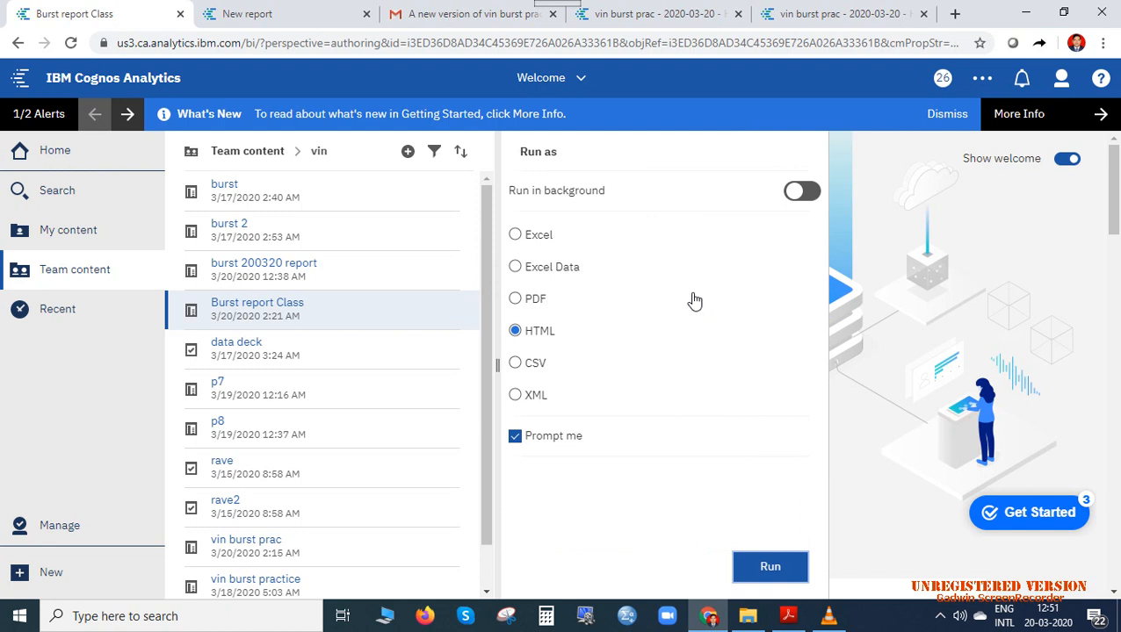
left_click(514, 299)
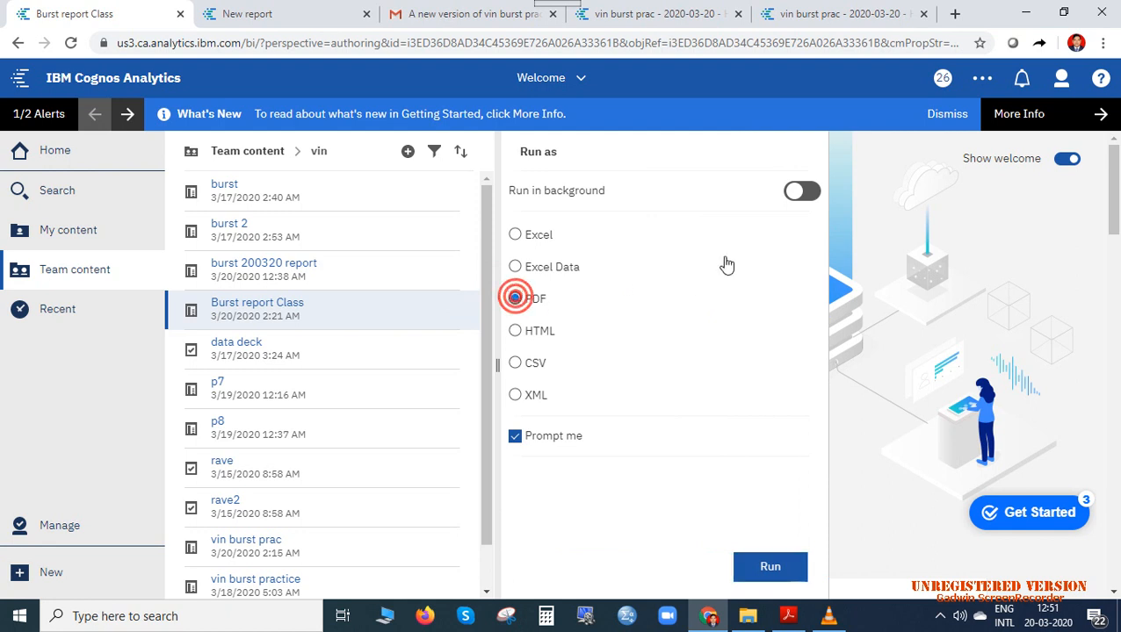
left_click(517, 297)
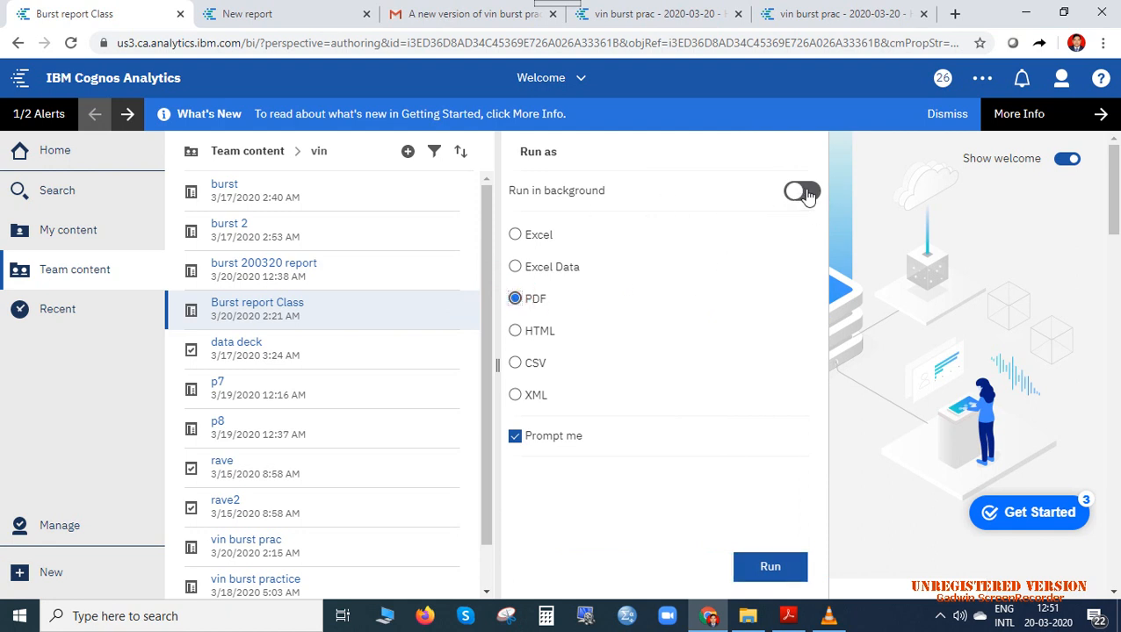
left_click(800, 191)
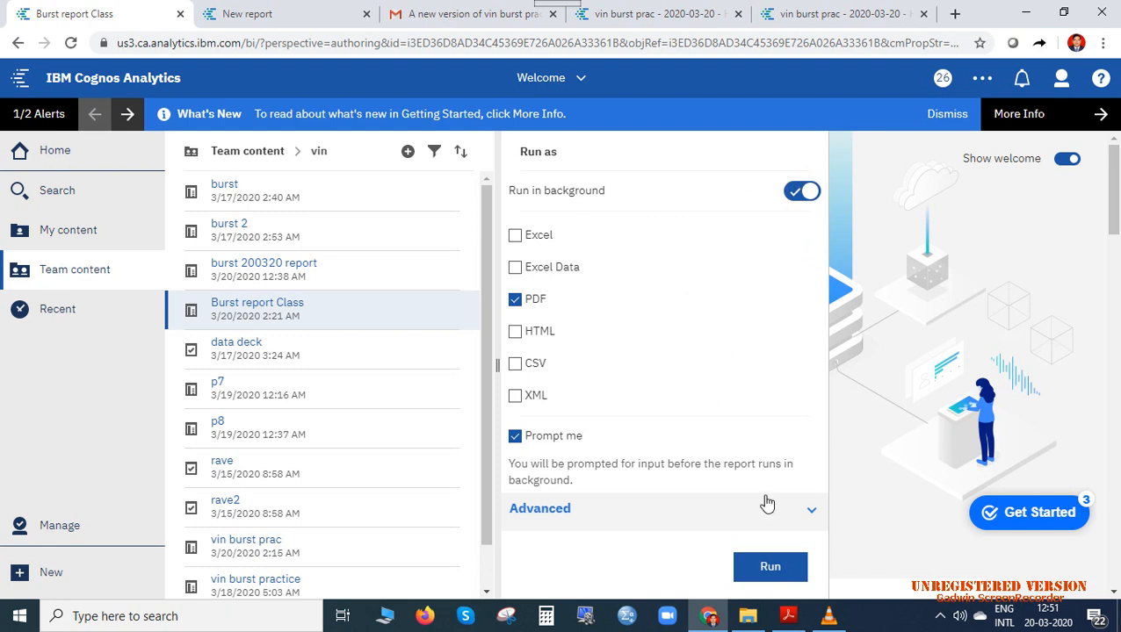
left_click(539, 508)
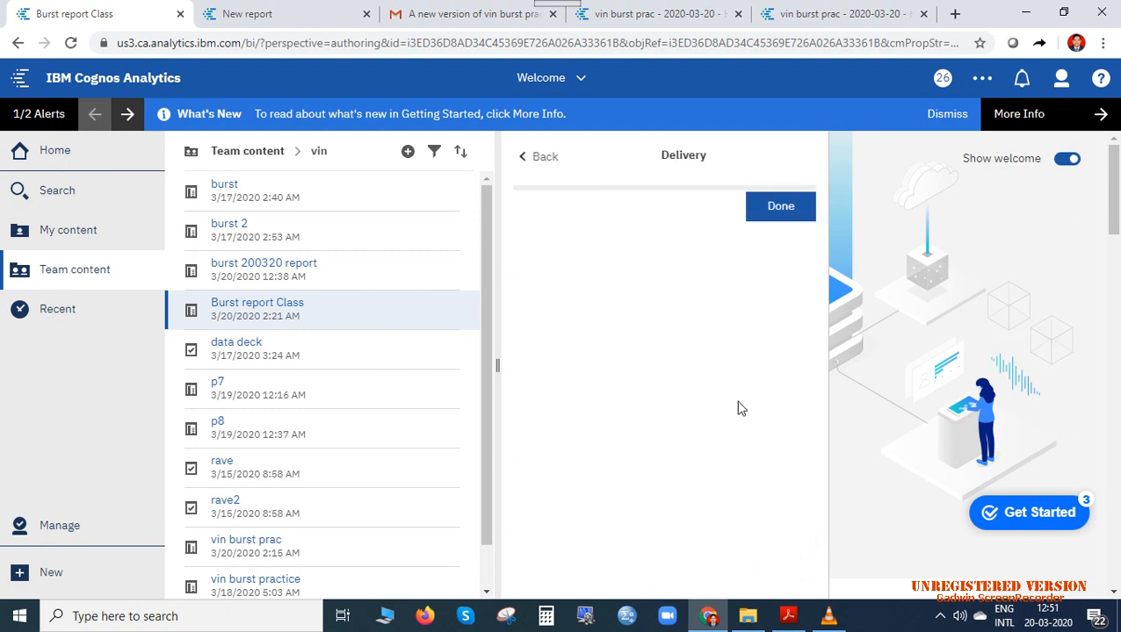
mouse_move(727, 329)
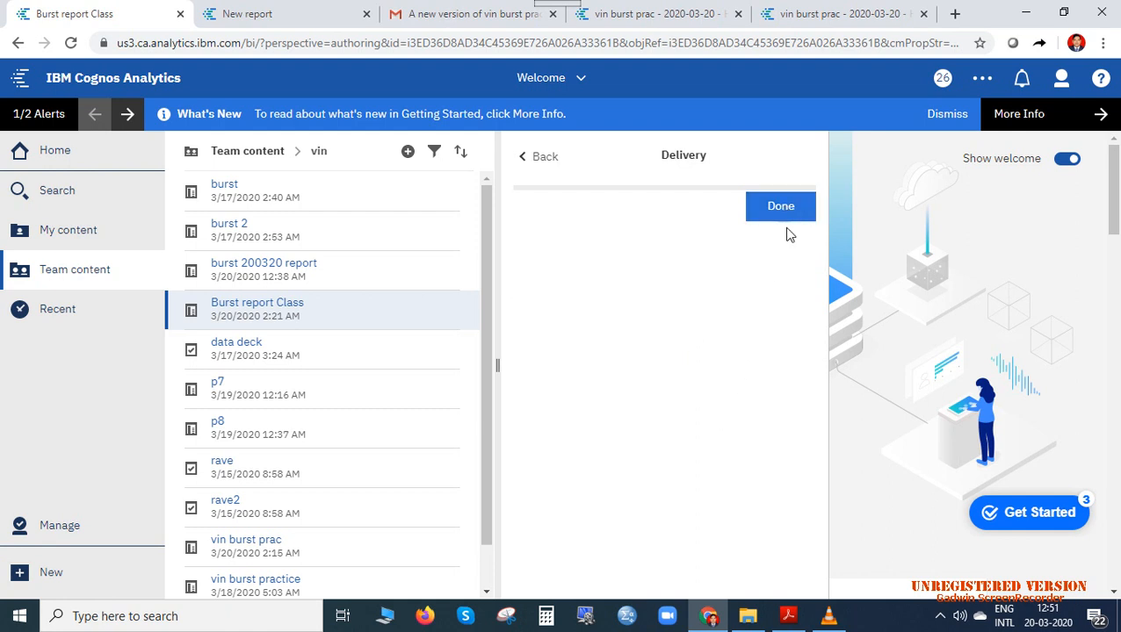
mouse_move(681, 406)
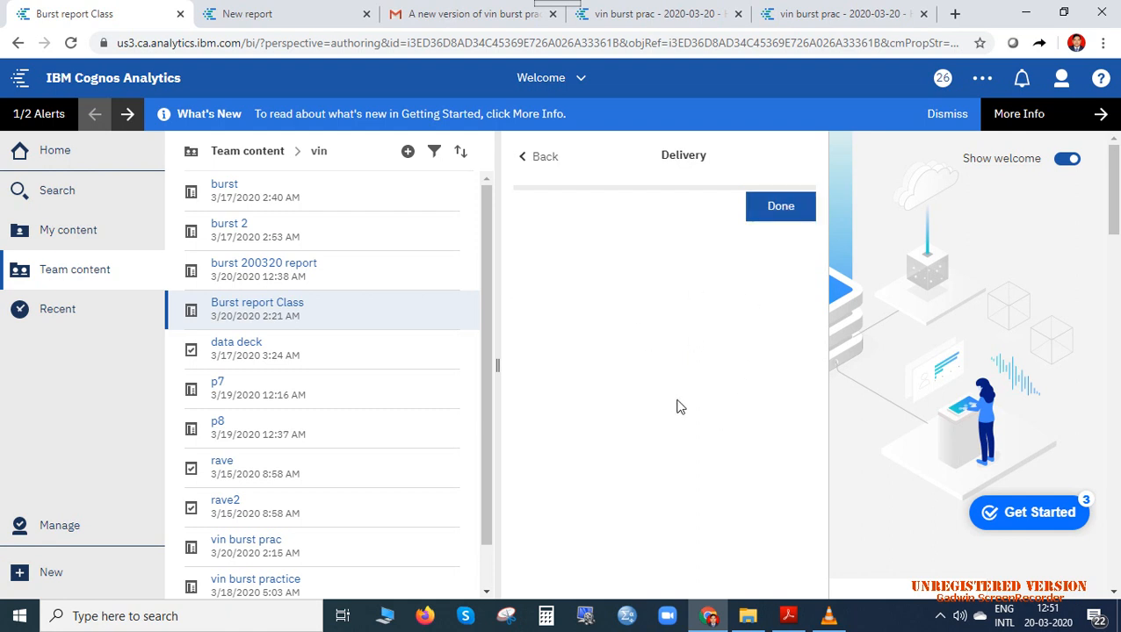
mouse_move(780, 206)
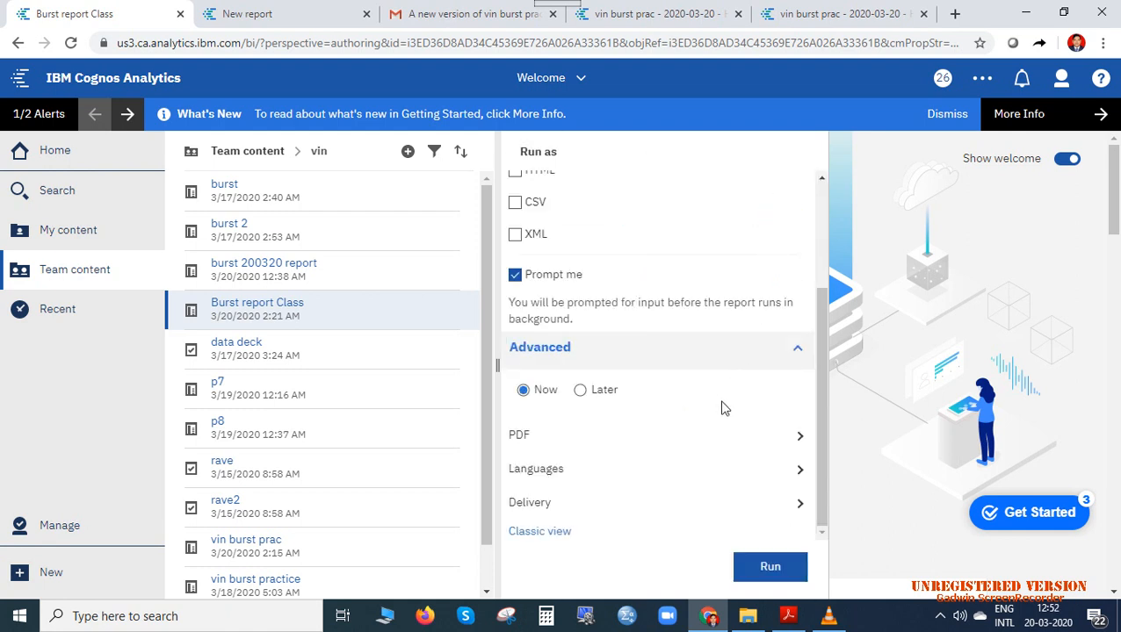
mouse_move(800, 511)
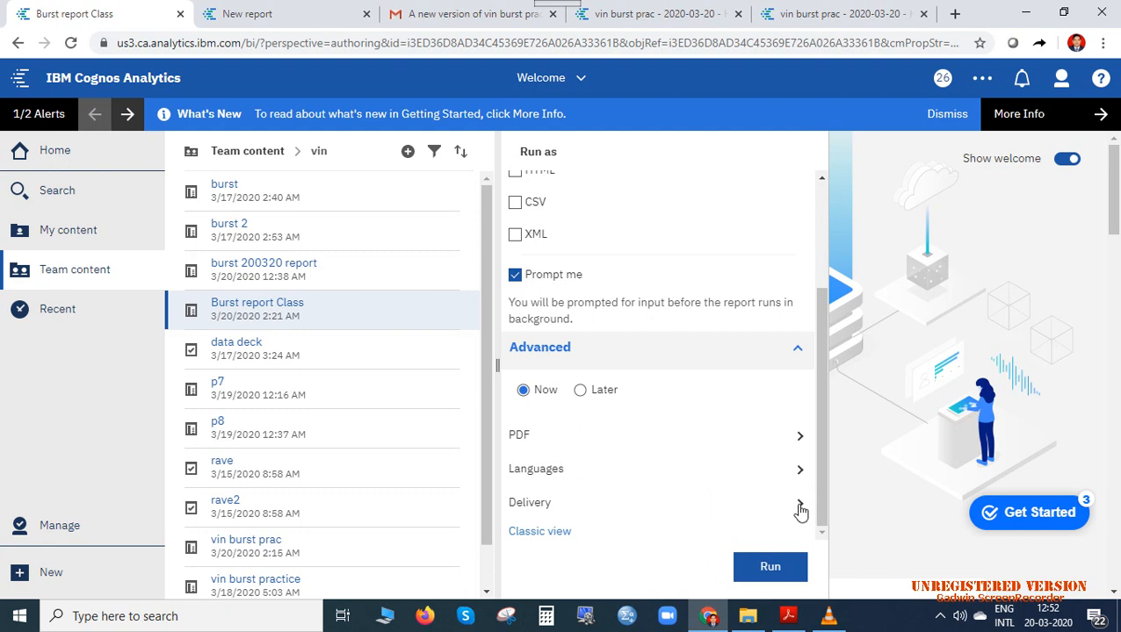
Reopen the still-empty Delivery settings under Advanced for the background PDF run
left_click(798, 502)
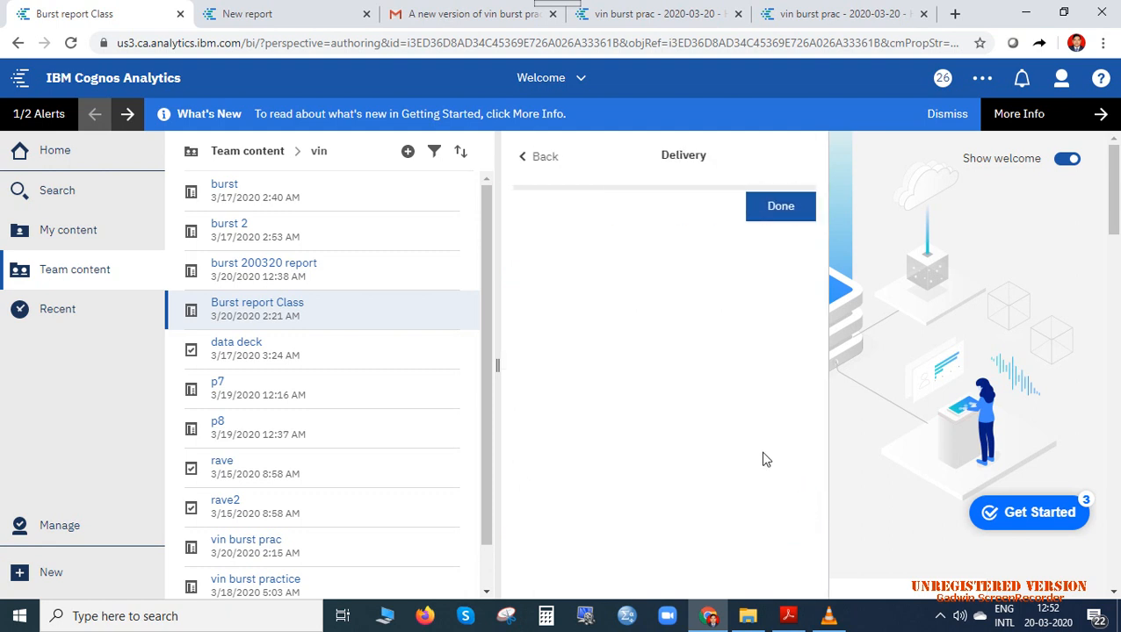